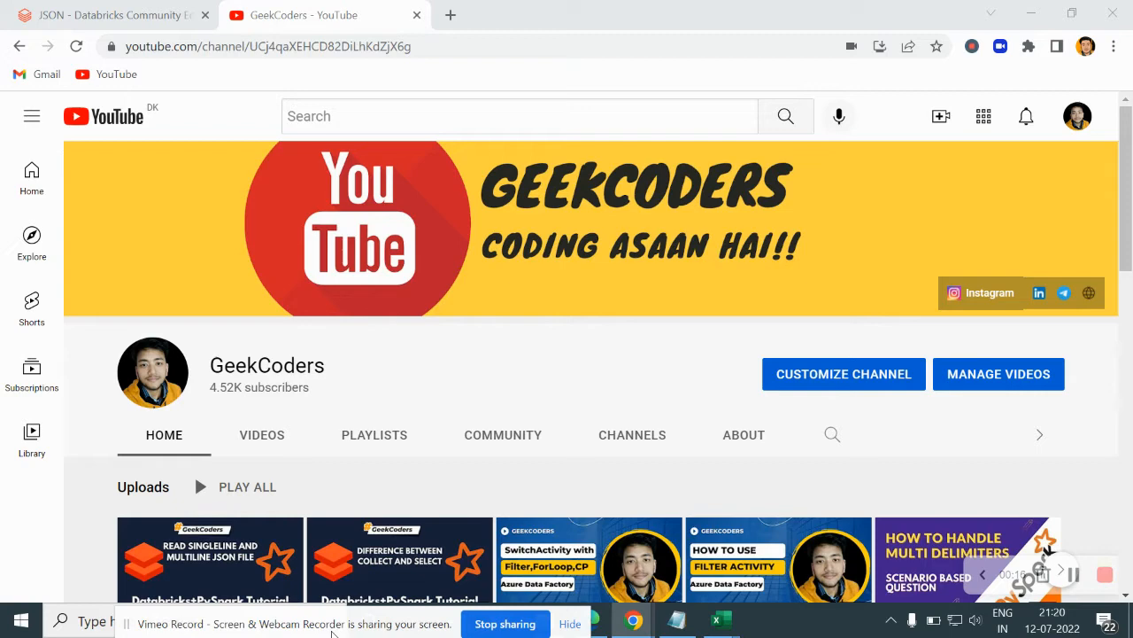
{"action": "mouse_move", "coordinate": [410, 494]}
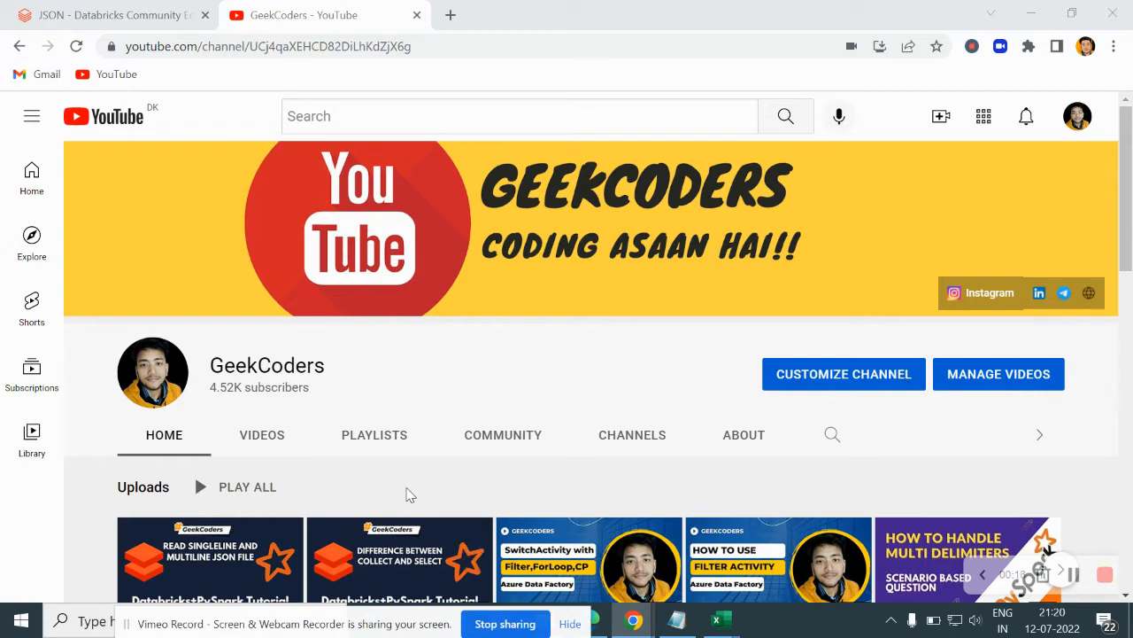
Step: Switch to the JSON notebook and add df.show() under the read line in Cmd 2
{"action": "scroll", "scroll_direction": "down", "scroll_amount": 3}
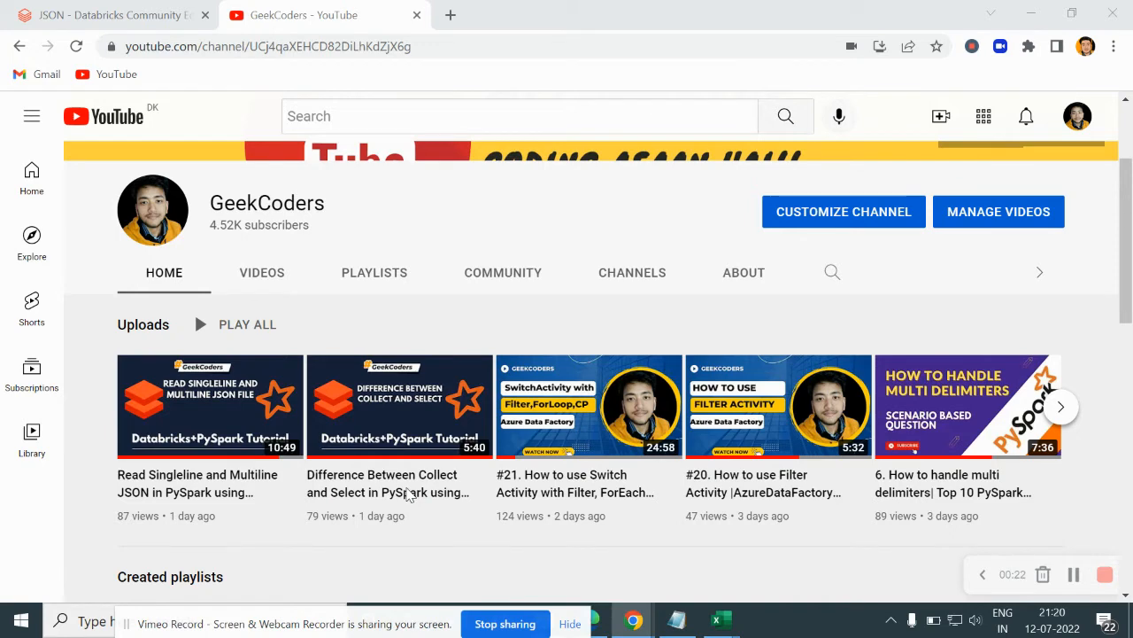
{"action": "scroll", "scroll_direction": "down", "scroll_amount": 3}
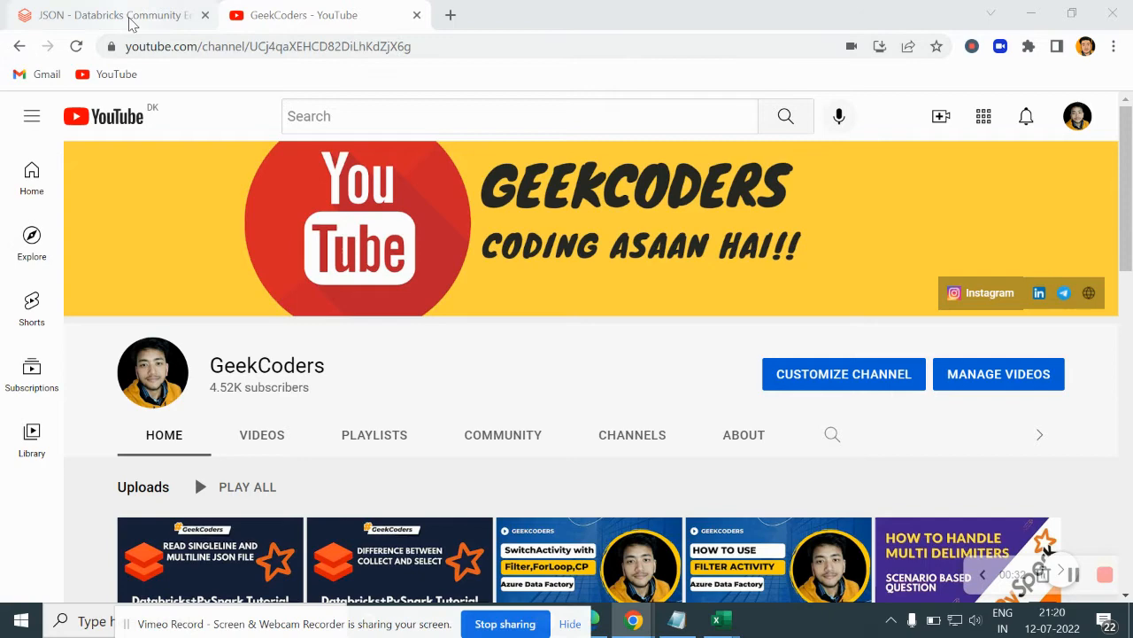
{"action": "left_click", "coordinate": [115, 15]}
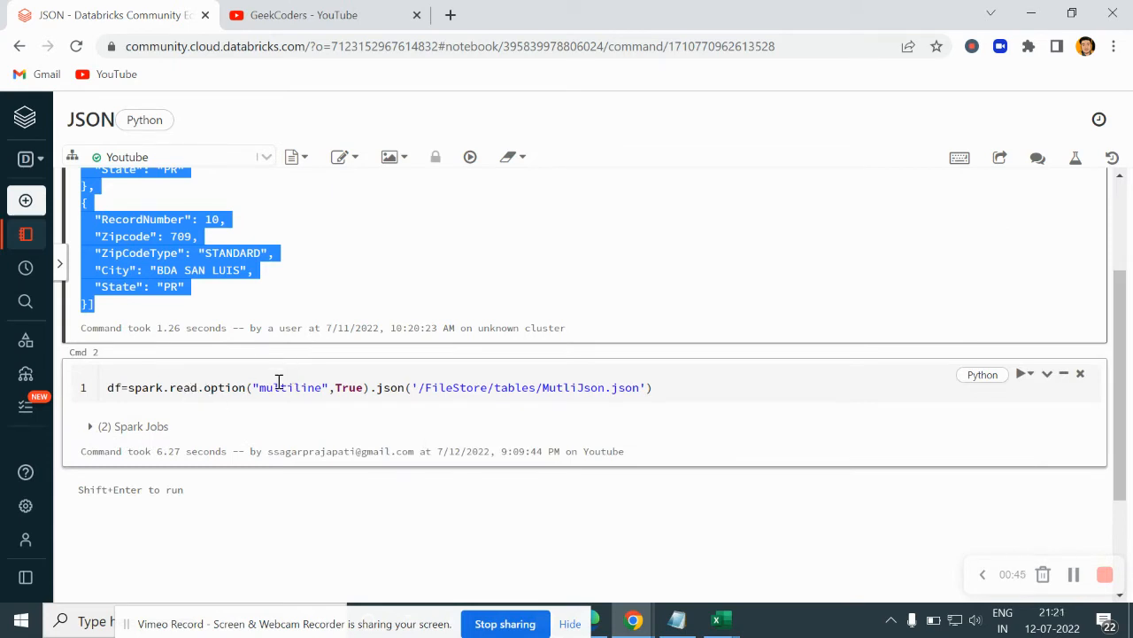
{"action": "mouse_move", "coordinate": [224, 387]}
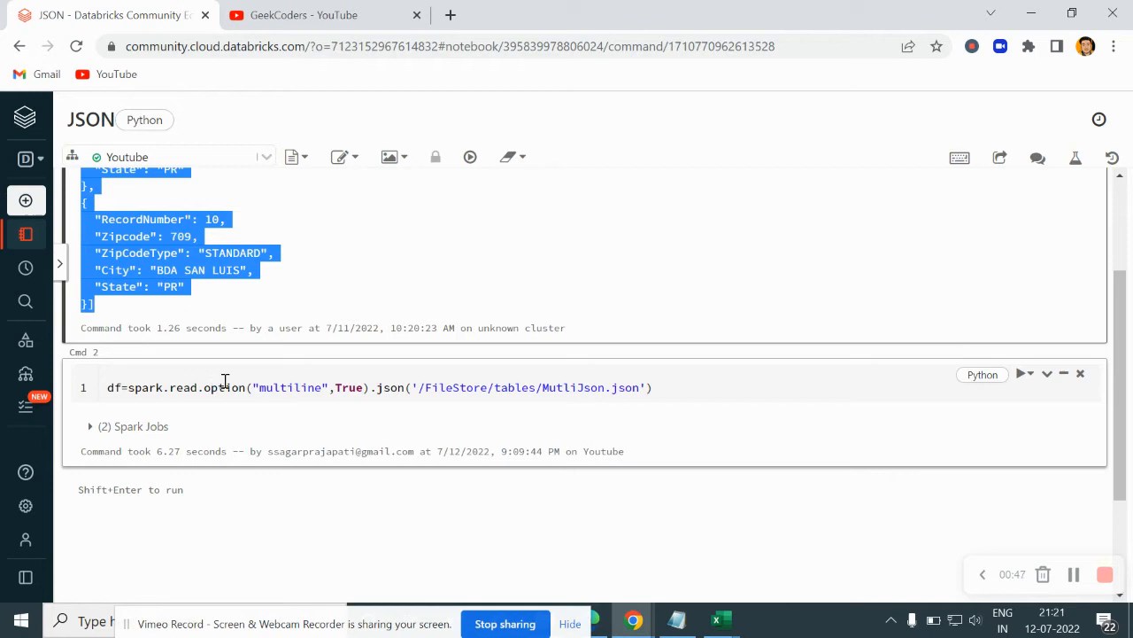
{"action": "scroll", "scroll_direction": "down", "scroll_amount": 3}
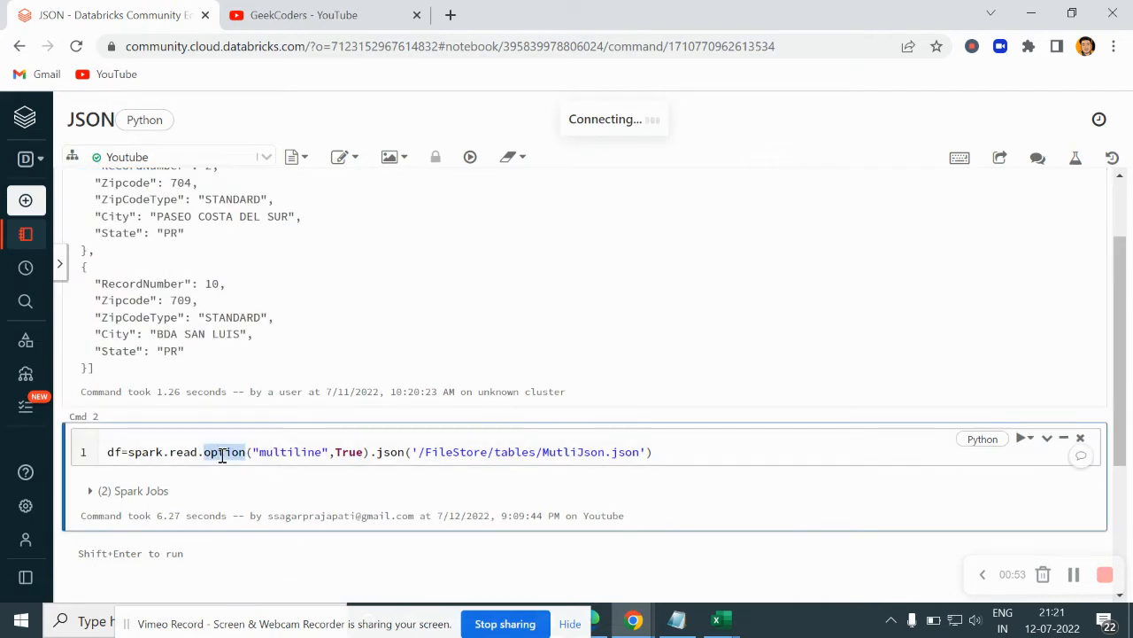
{"action": "mouse_move", "coordinate": [384, 456]}
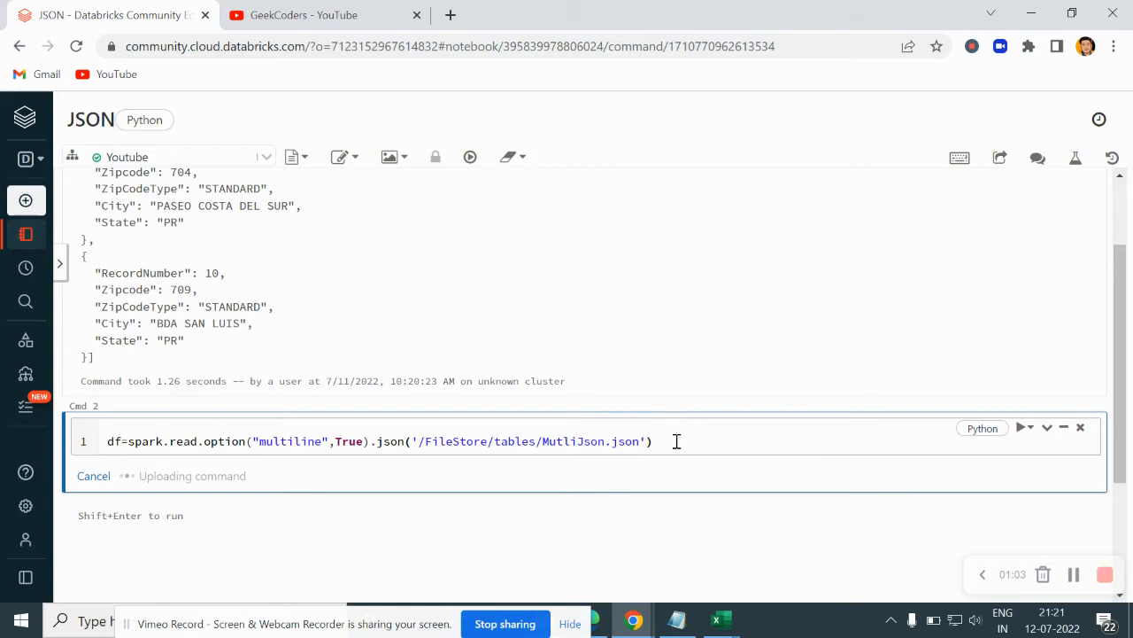
{"action": "type", "text": "df."}
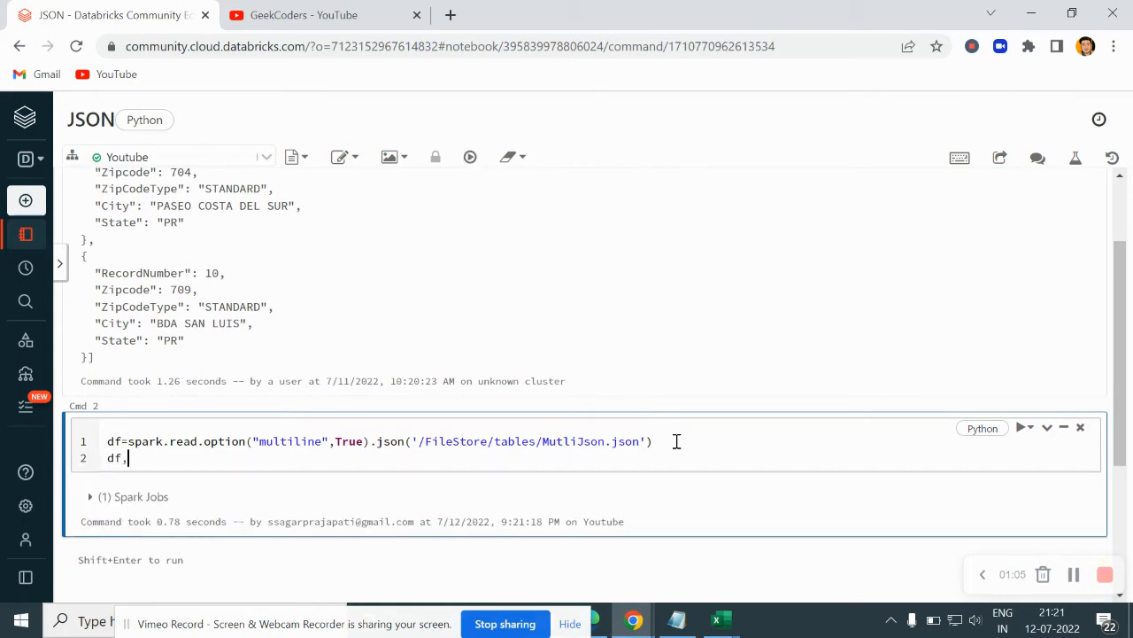
{"action": "type", "text": "s"}
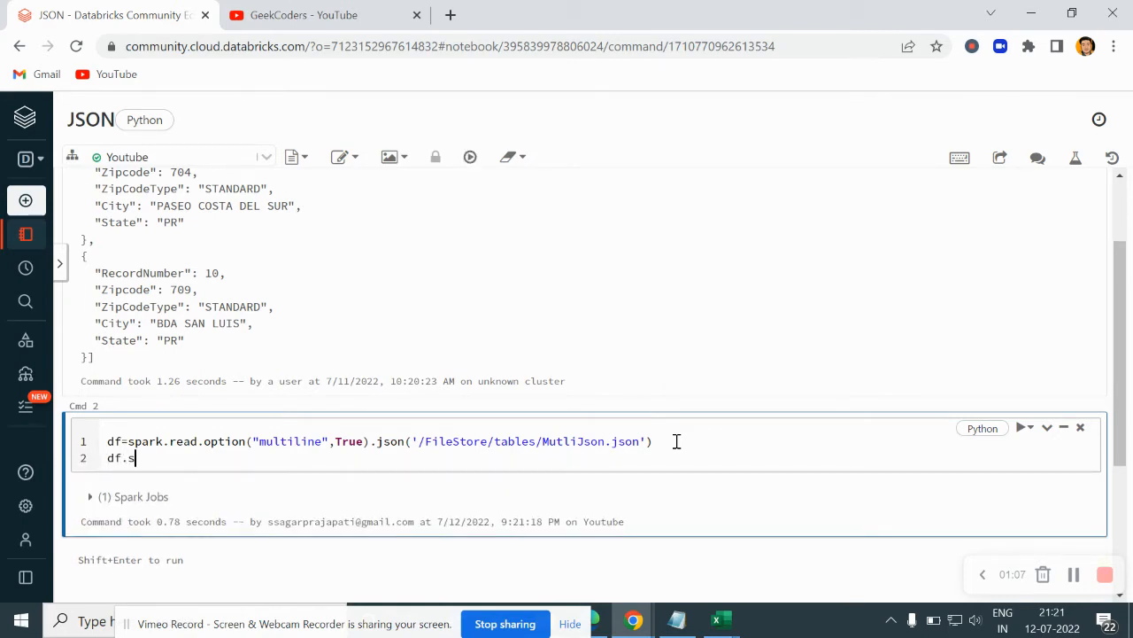
{"action": "type", "text": "how()"}
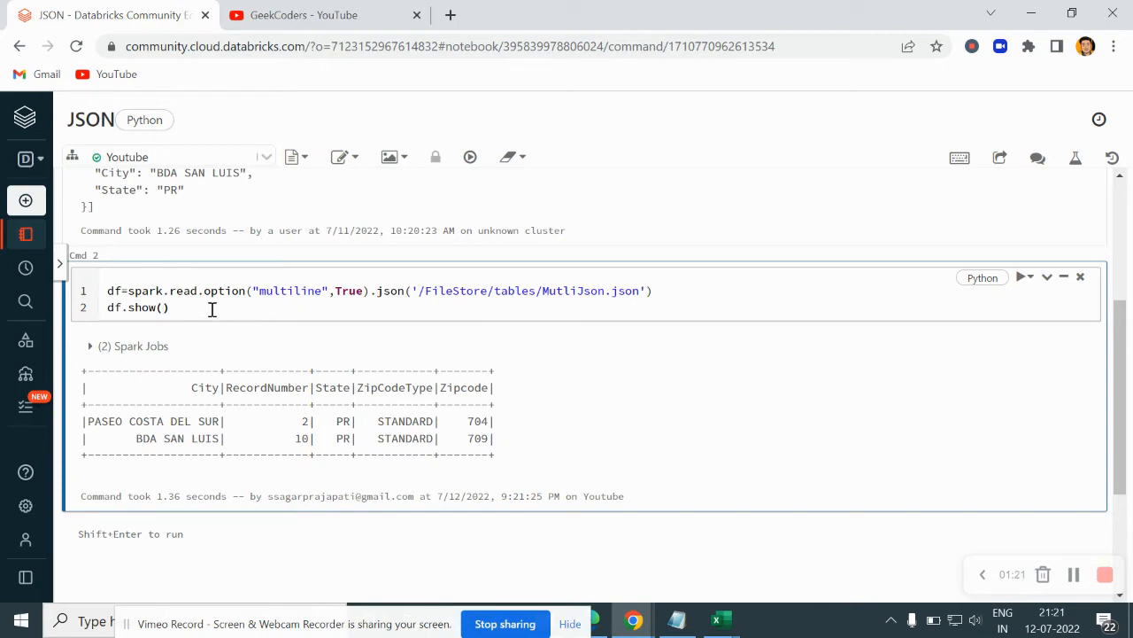
Step: Replace df.show() with df1=df.select("City","State")
{"action": "double_click", "coordinate": [142, 308]}
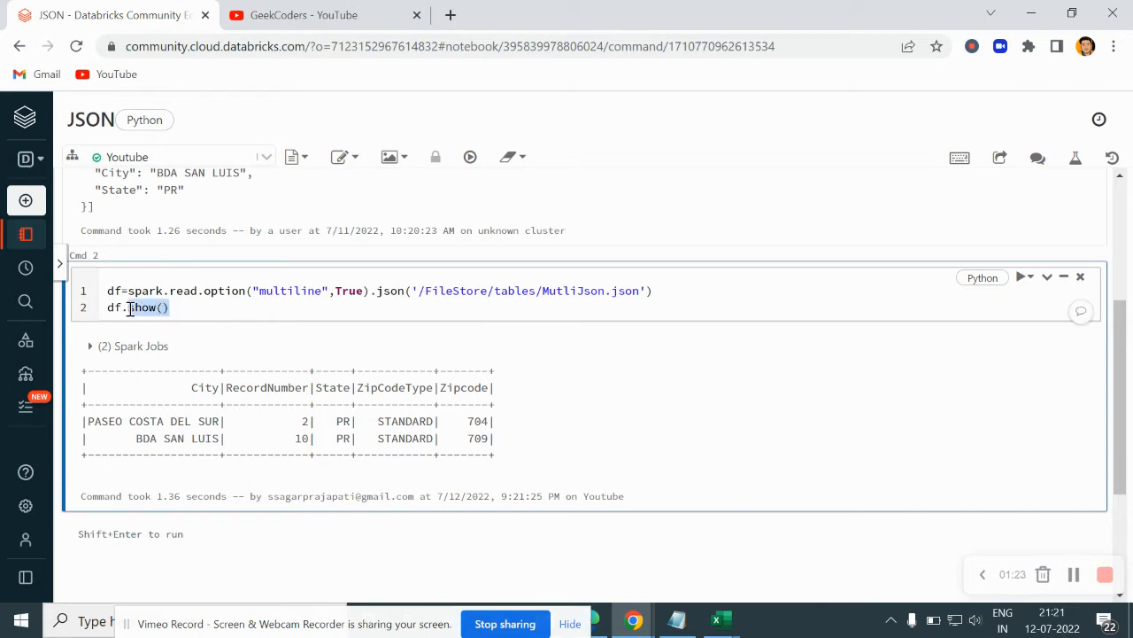
{"action": "key", "text": "backspace"}
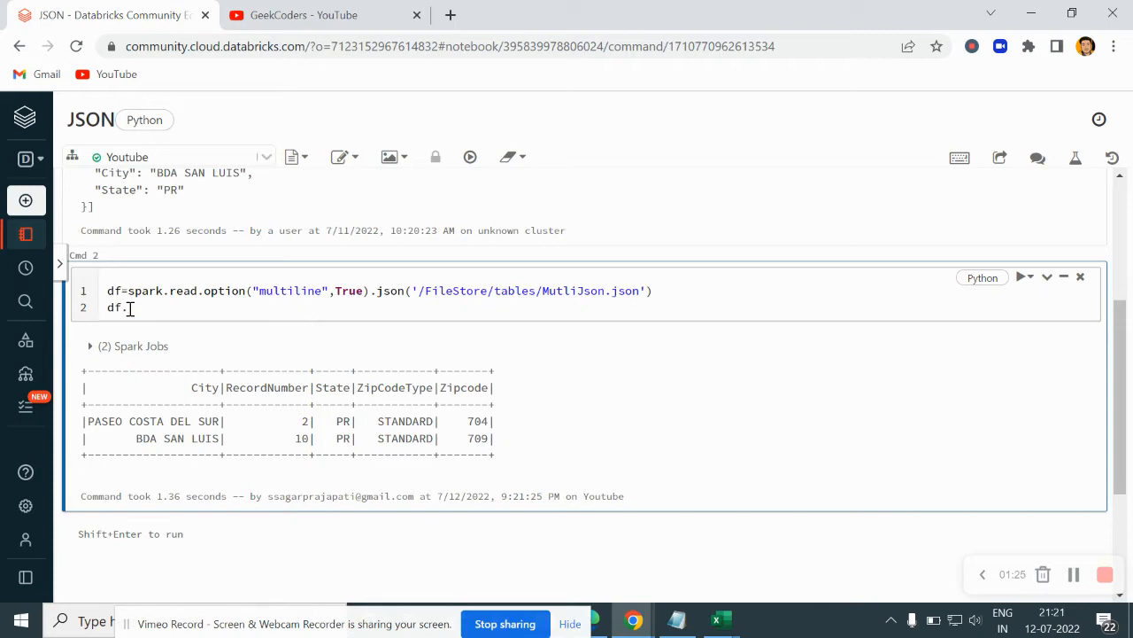
{"action": "type", "text": "ile"}
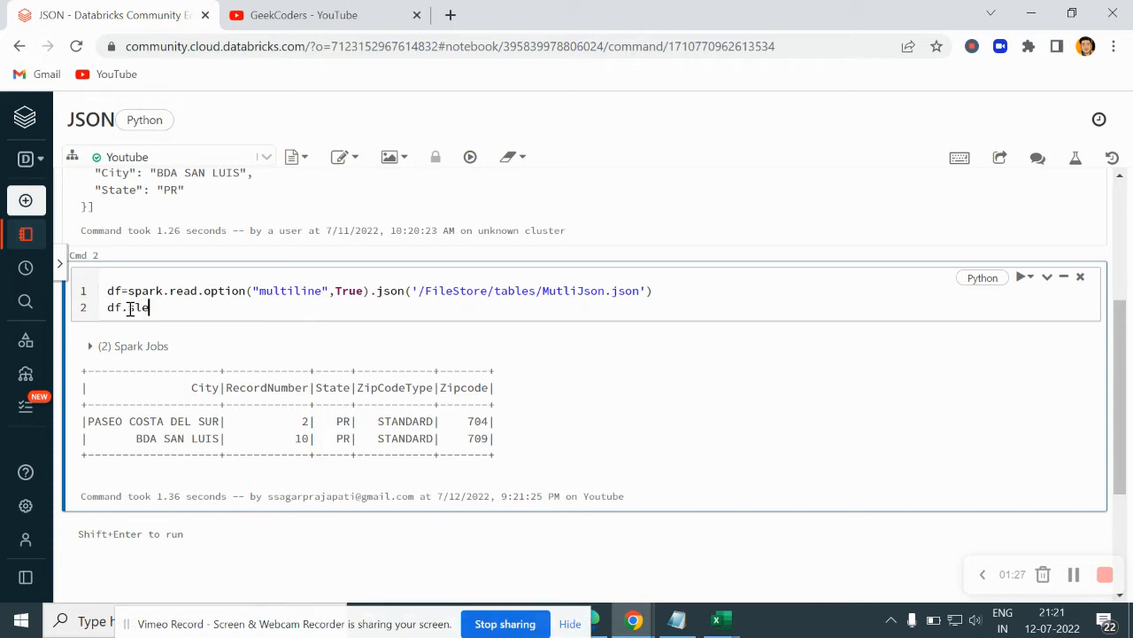
{"action": "type", "text": "elect"}
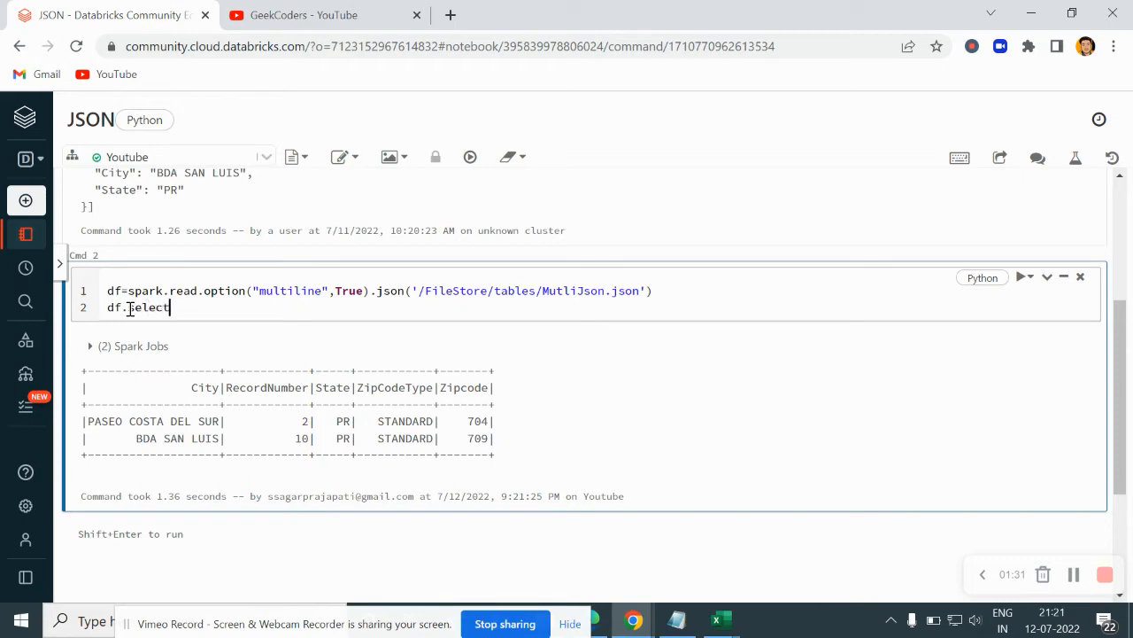
{"action": "type", "text": "(\"\")"}
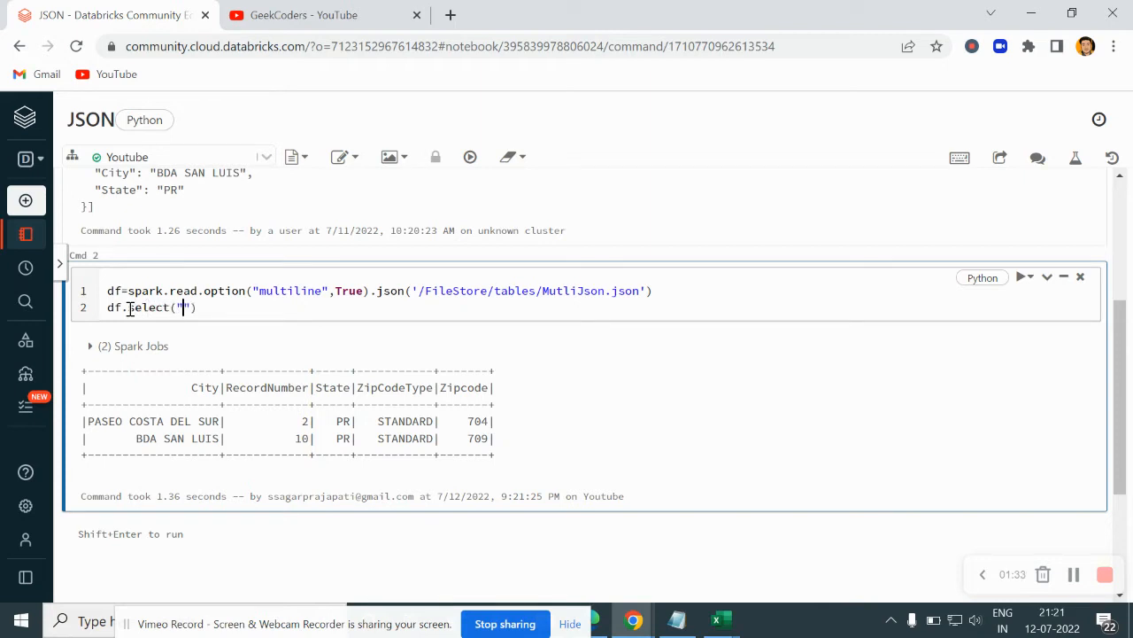
{"action": "type", "text": "City"}
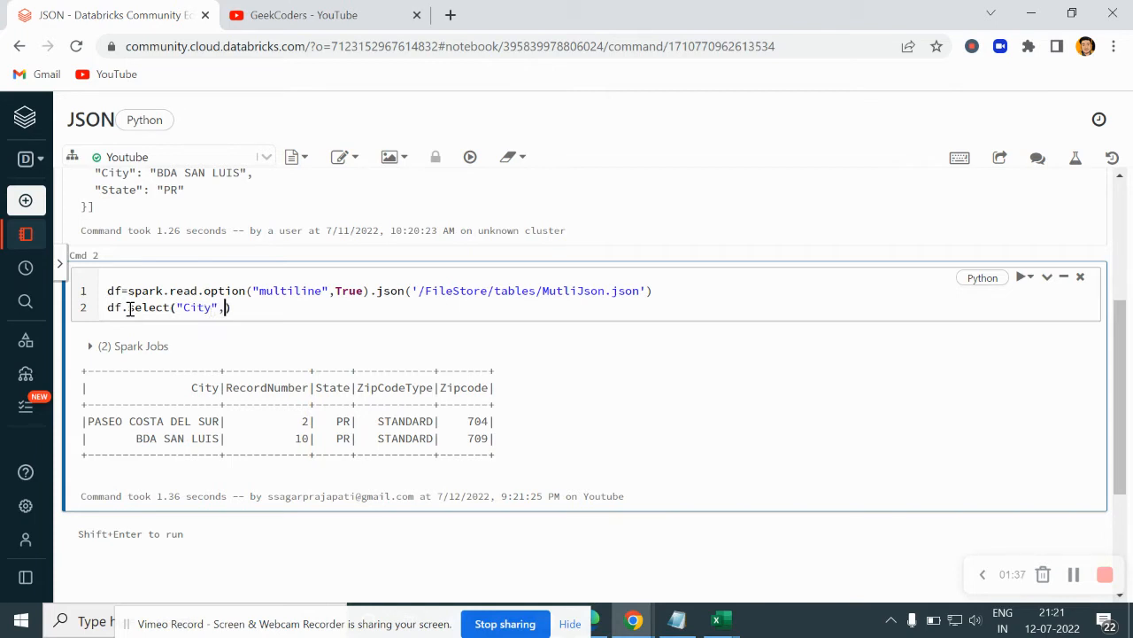
{"action": "type", "text": "\"\""}
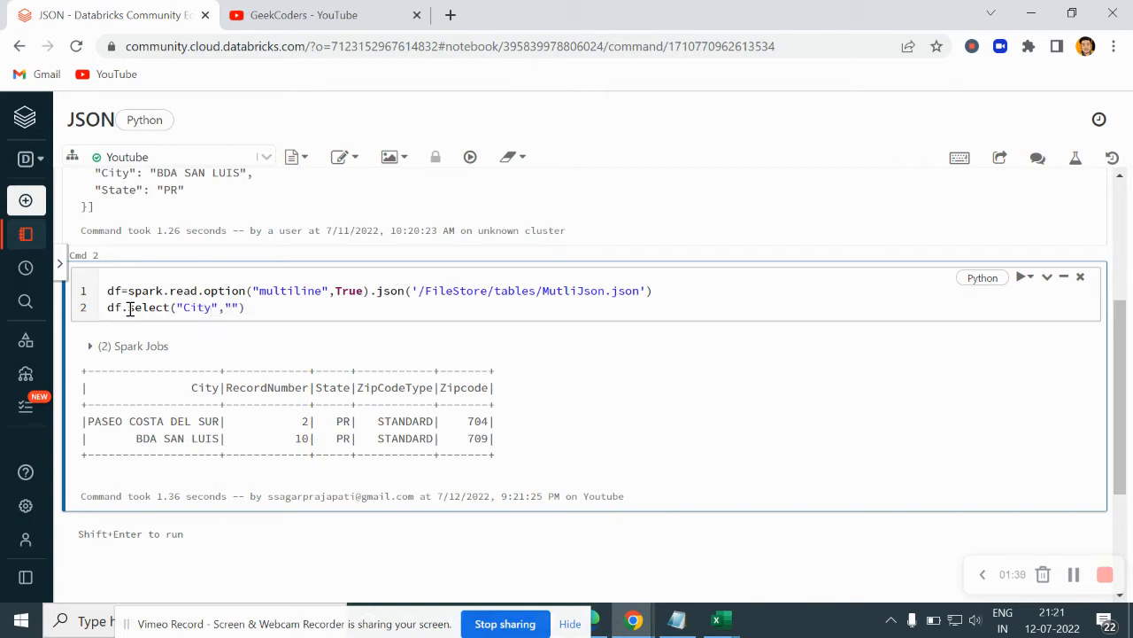
{"action": "type", "text": "State"}
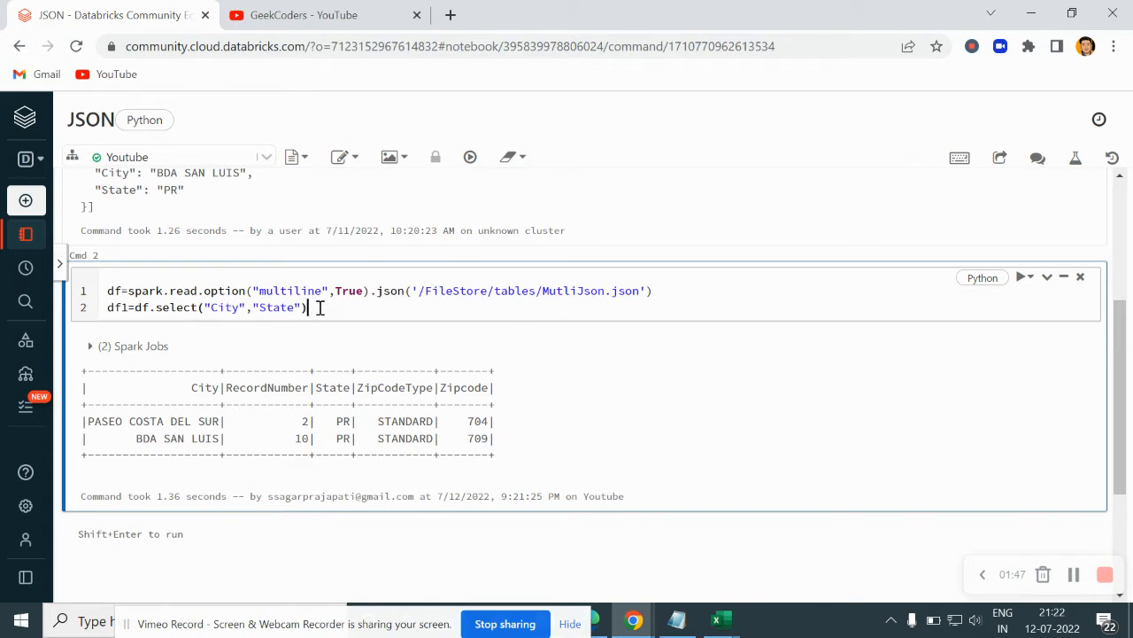
Step: Add df1.show() and run the cell to display the City/State table
{"action": "type", "text": "df1"}
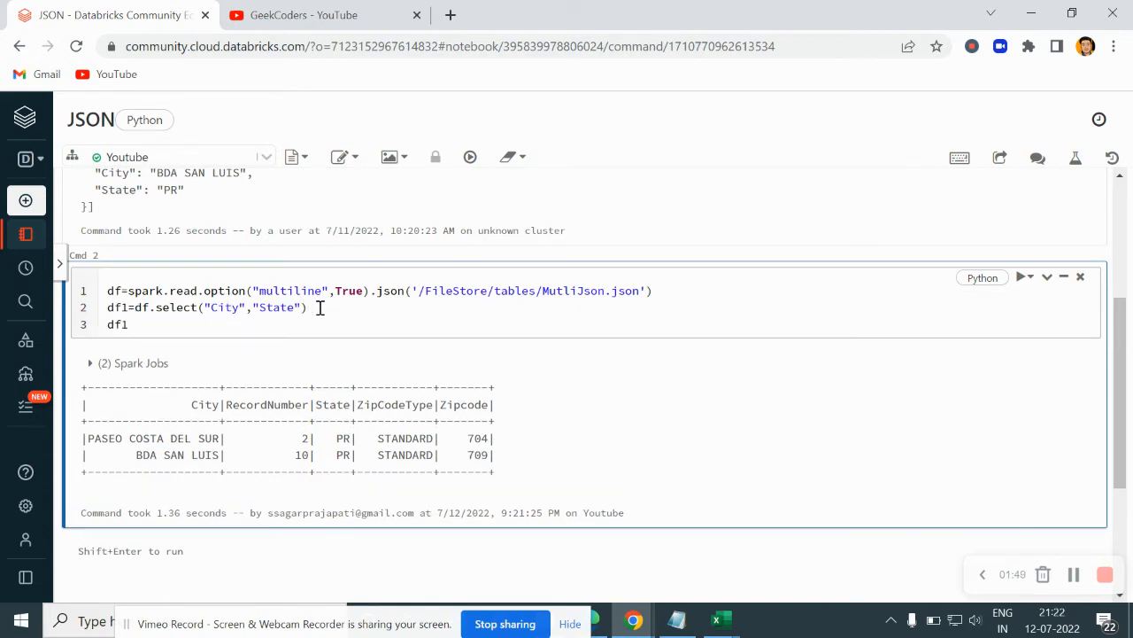
{"action": "type", "text": ".show()"}
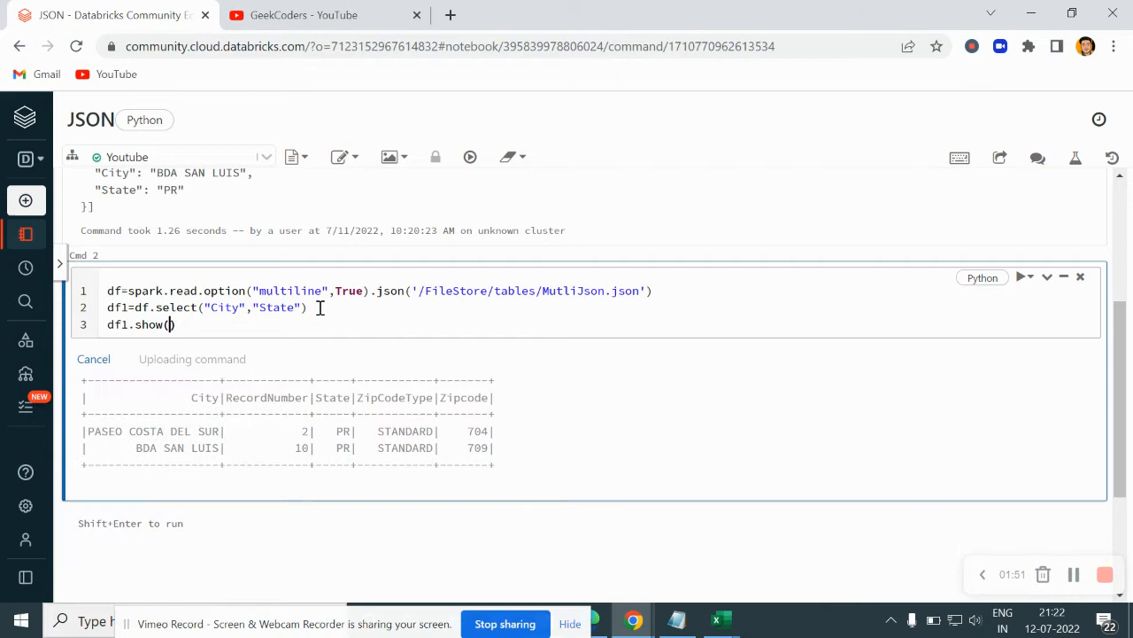
{"action": "left_click", "coordinate": [469, 156]}
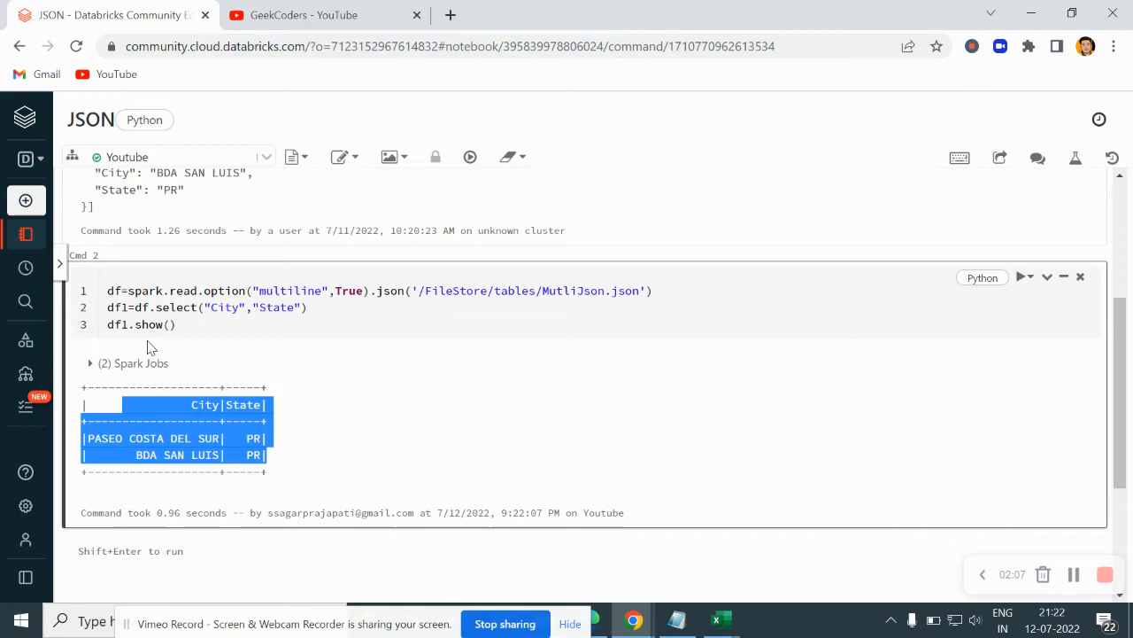
{"action": "mouse_move", "coordinate": [179, 330]}
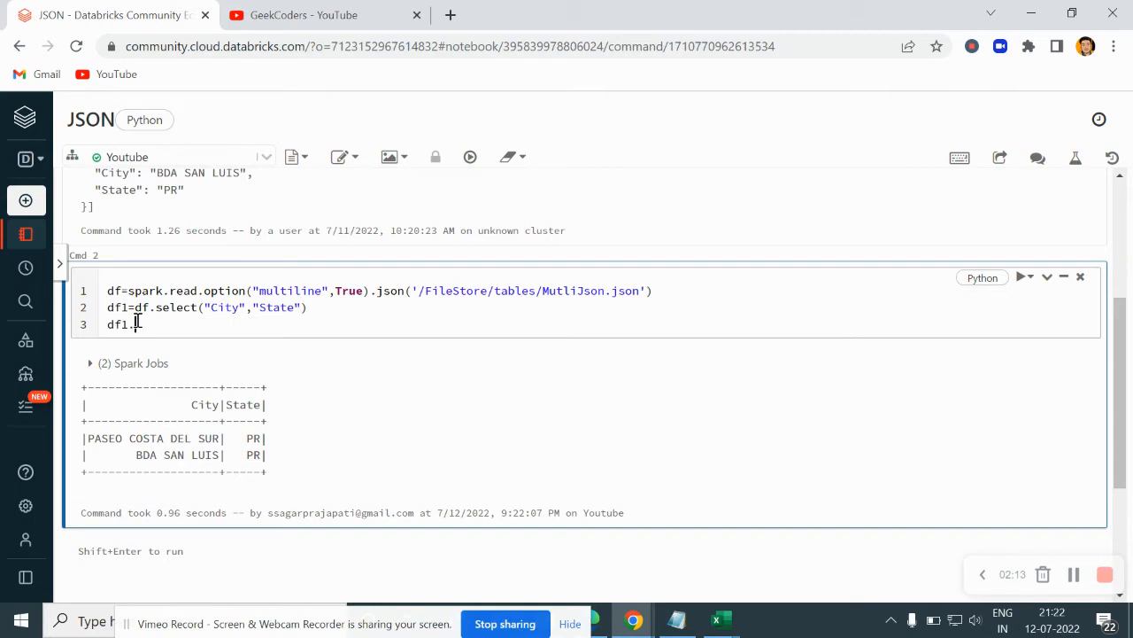
Step: Chain .write.mode('overwrite').format("parquet") onto the City/State dataframe
{"action": "type", "text": "write.mode('o"}
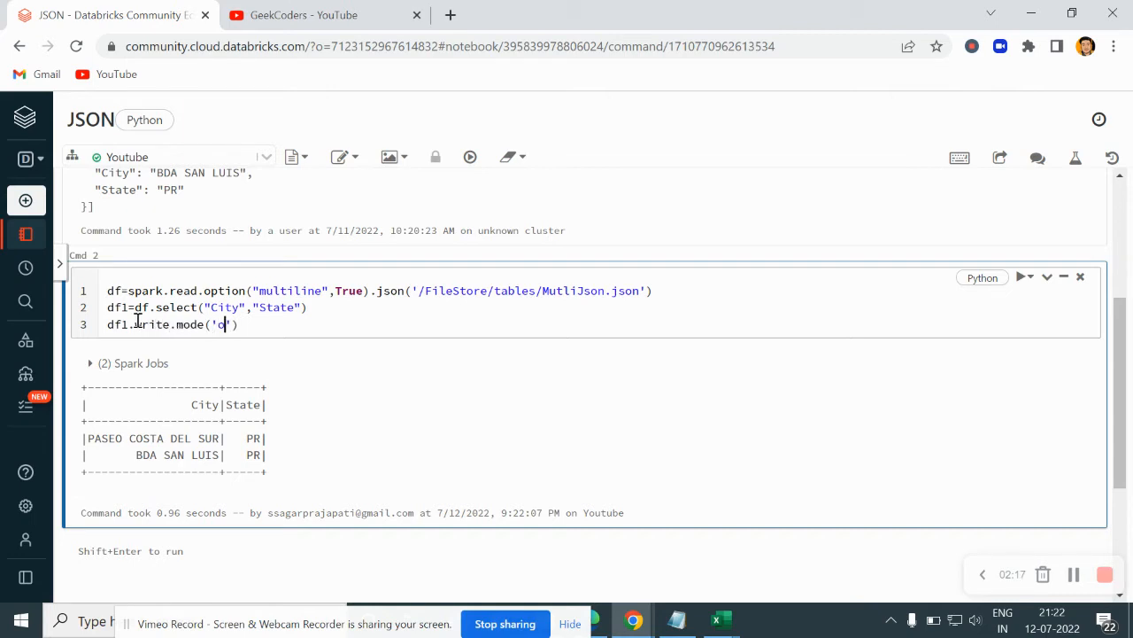
{"action": "type", "text": "verq"}
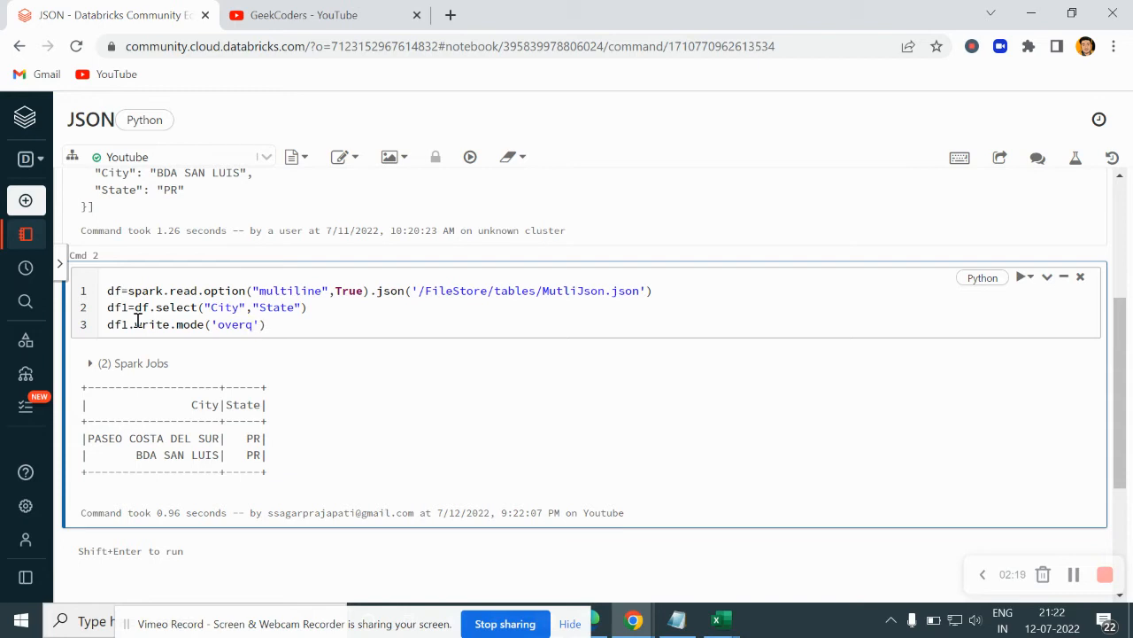
{"action": "type", "text": "write"}
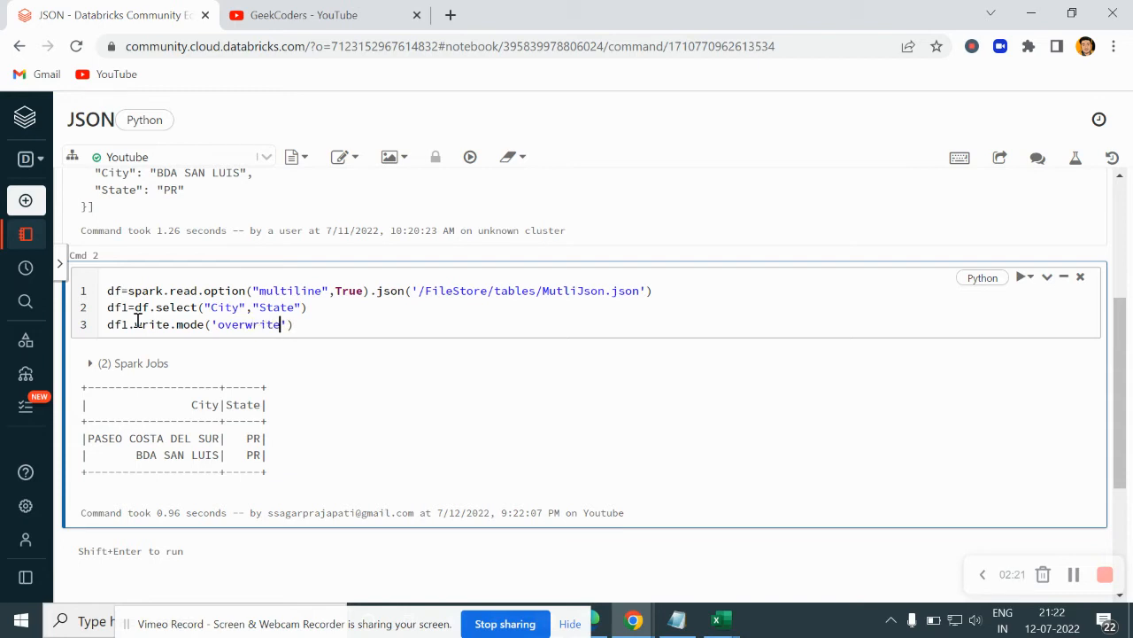
{"action": "type", "text": ")."}
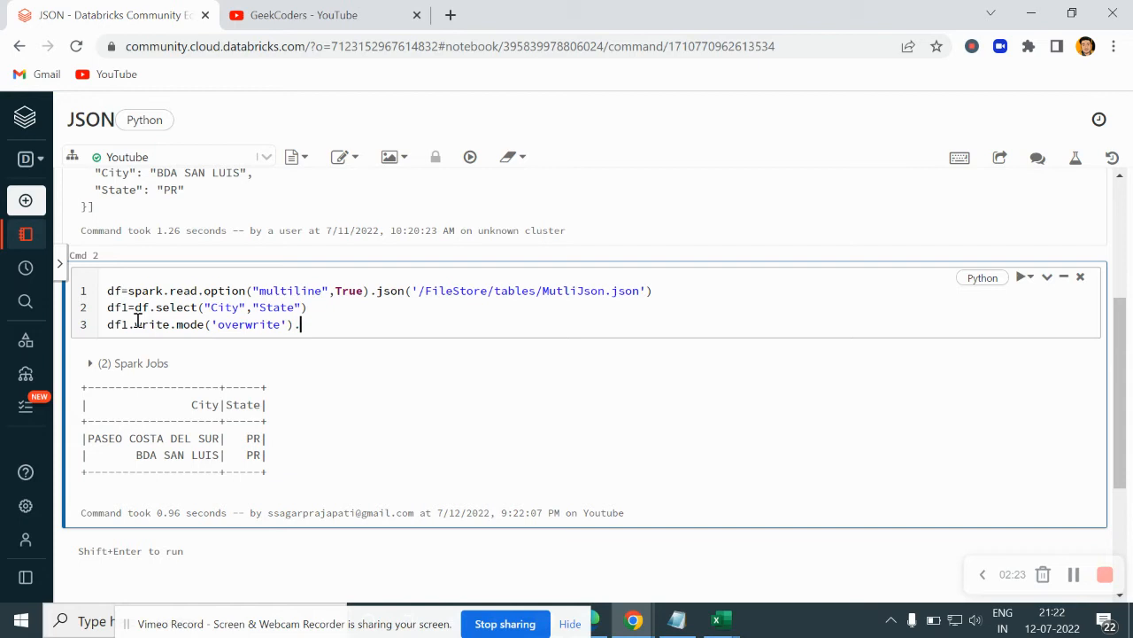
{"action": "type", "text": "sa"}
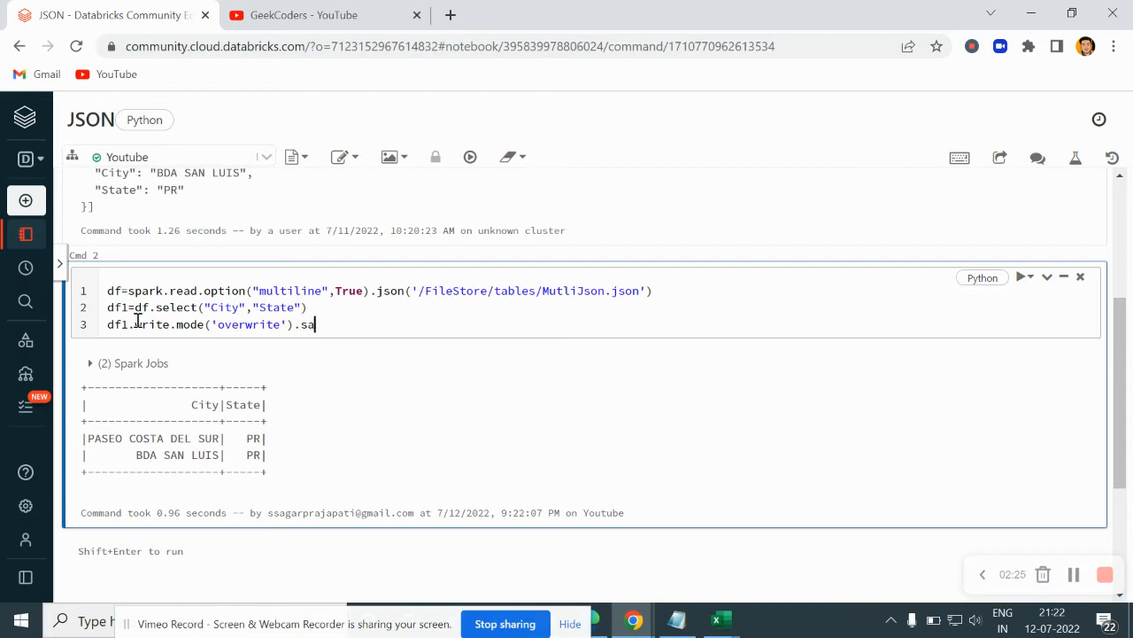
{"action": "key", "text": "BackSpace"}
{"action": "type", "text": "format("}
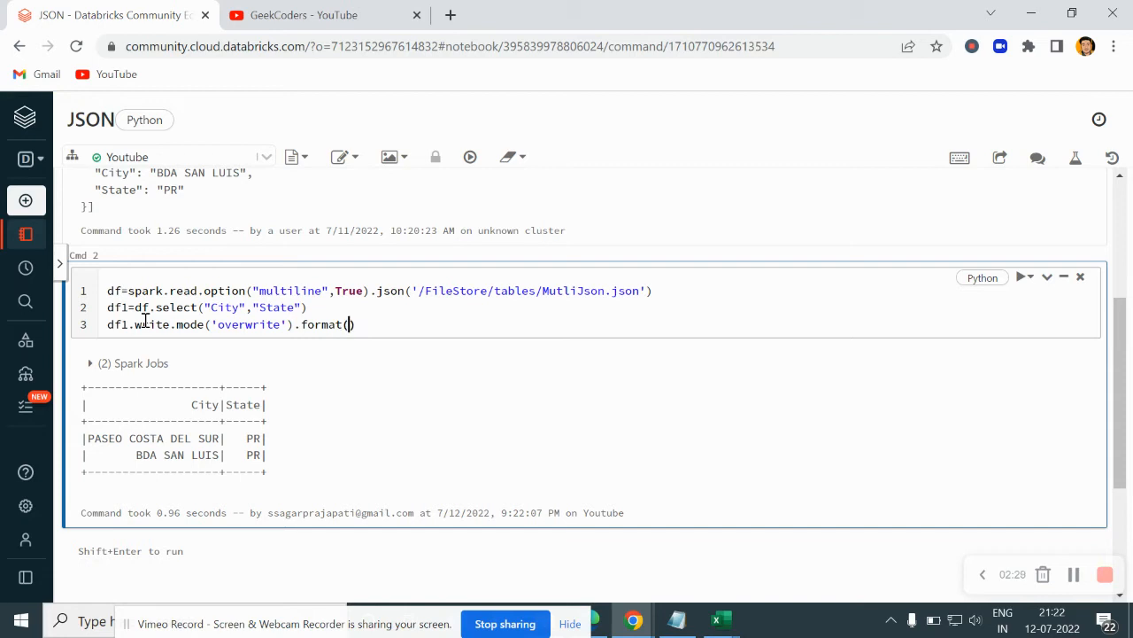
{"action": "type", "text": "parquet\""}
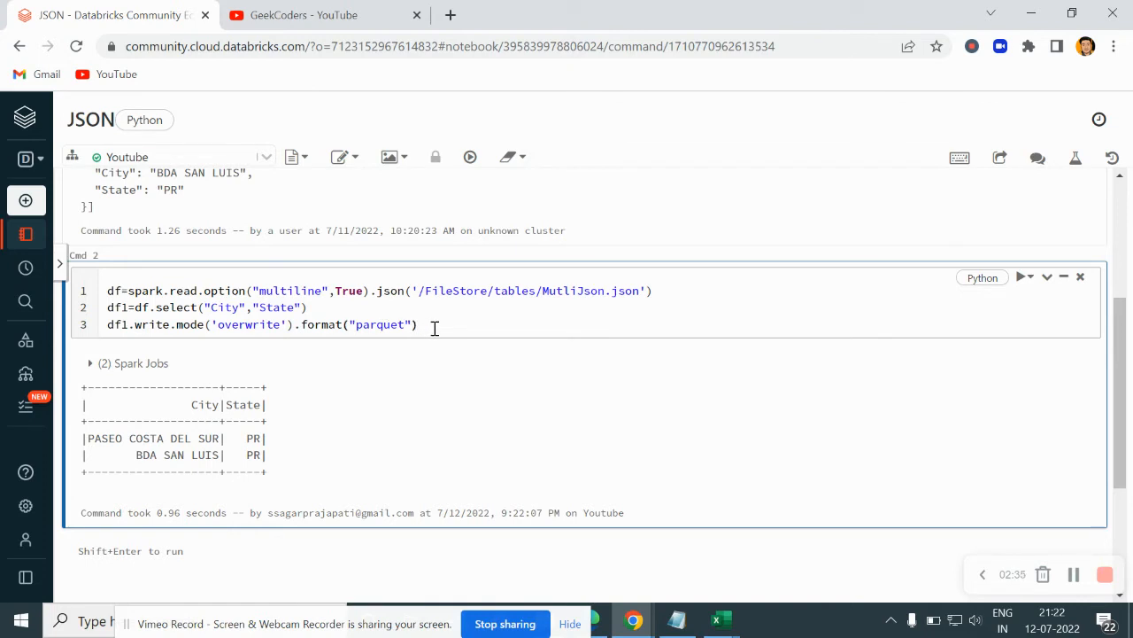
Step: Add .save('/FileStore/tables/sink_json/') as the parquet output path
{"action": "type", "text": ".save('"}
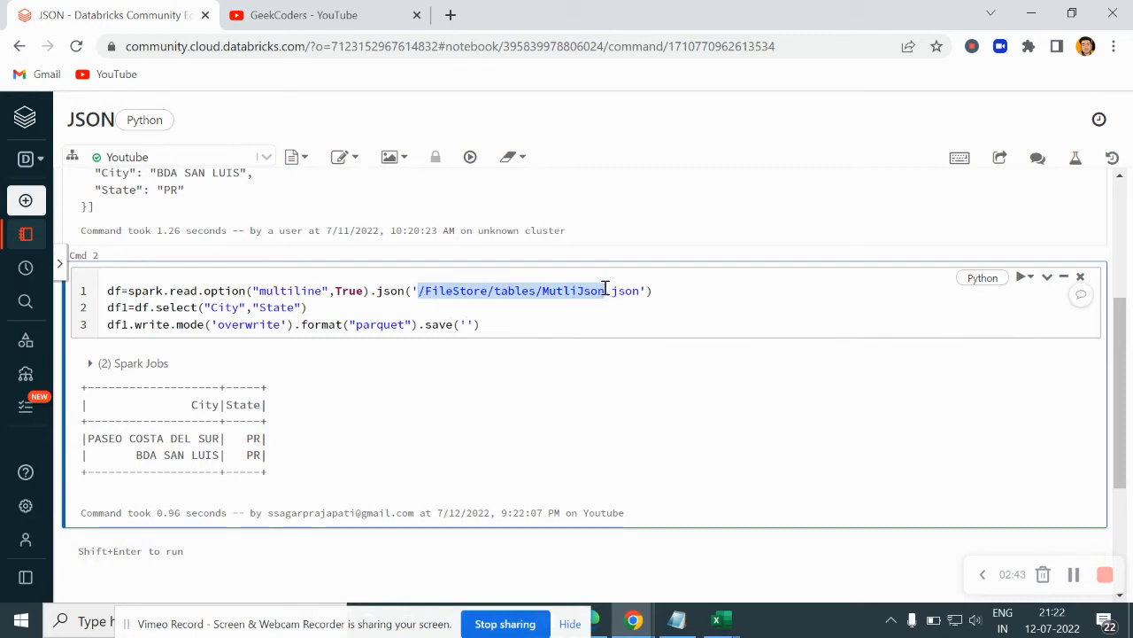
{"action": "type", "text": "/FileStore/tables/MutliJson"}
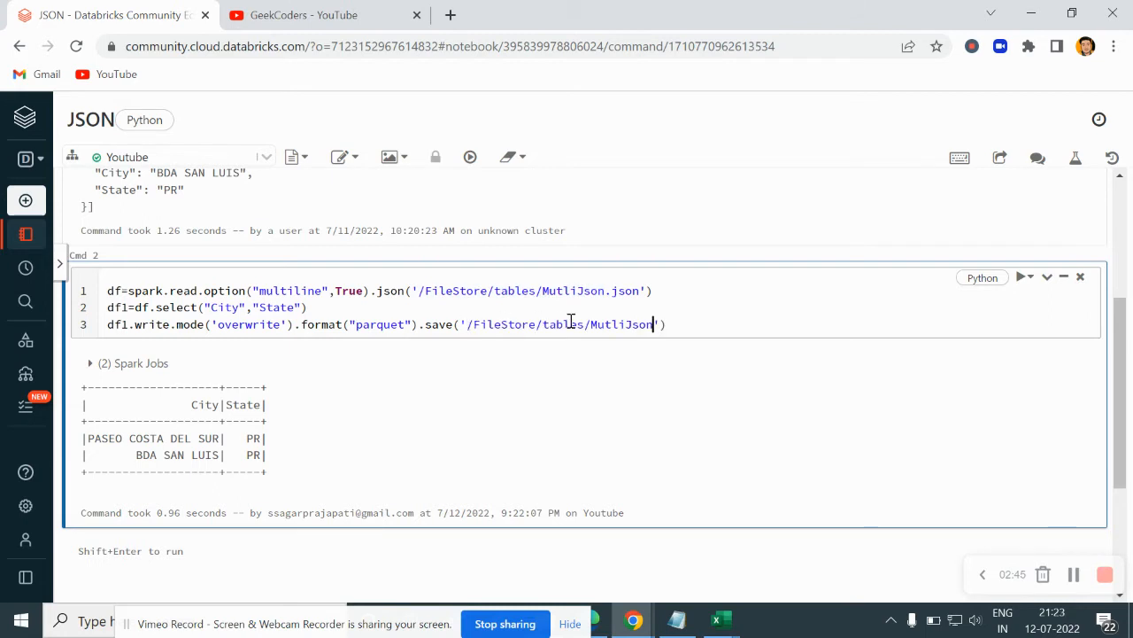
{"action": "type", "text": "_sink"}
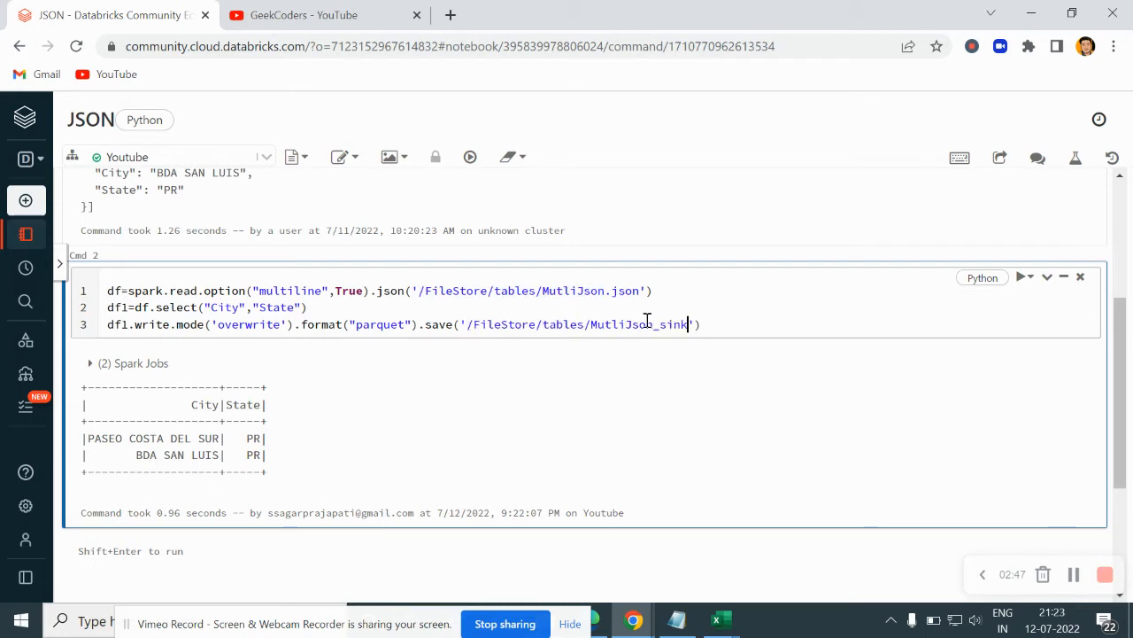
{"action": "key", "text": "Backspace"}
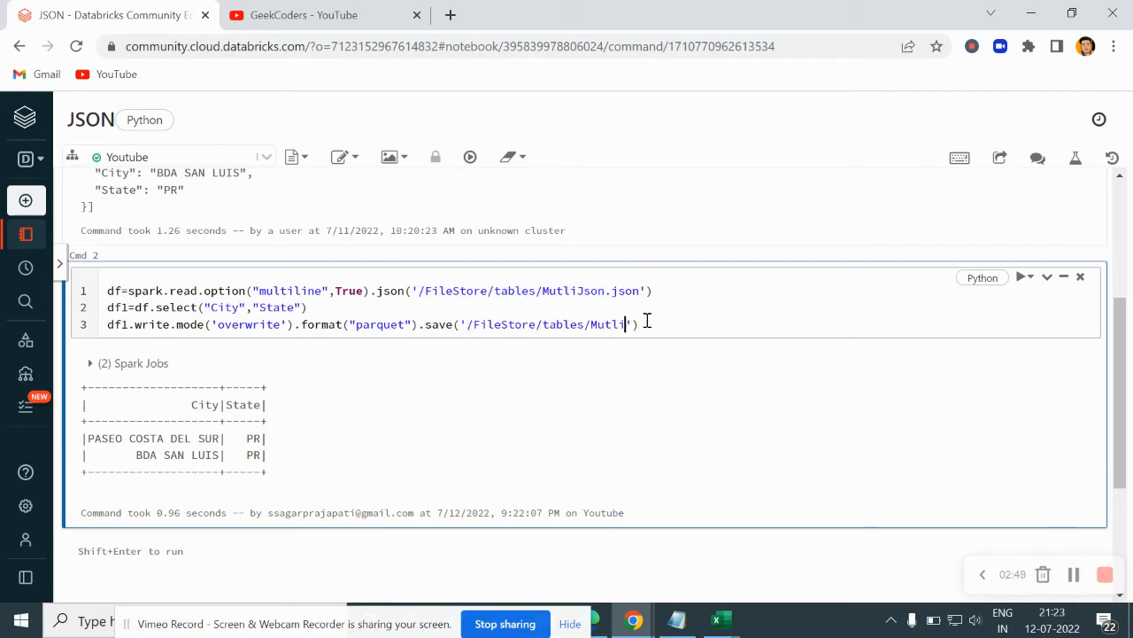
{"action": "type", "text": "sink"}
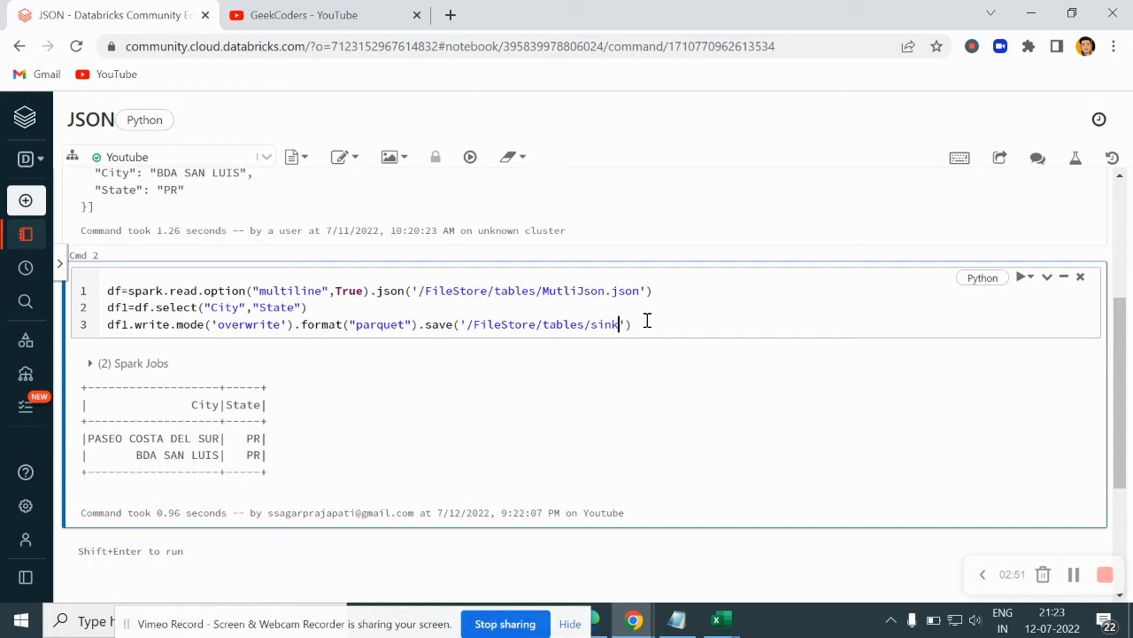
{"action": "type", "text": "_json"}
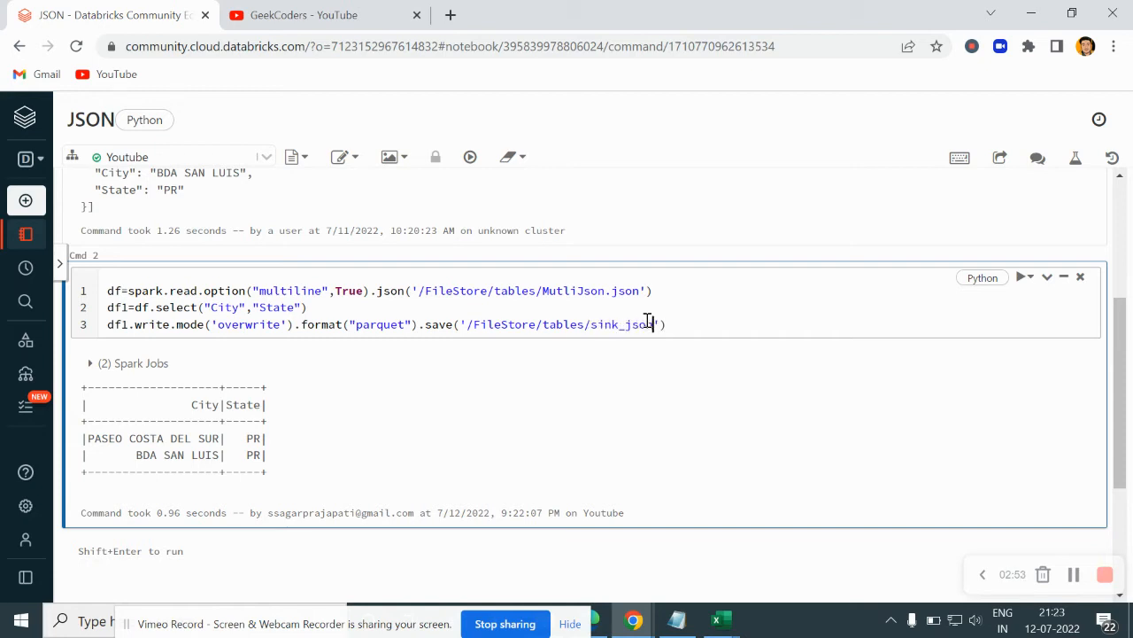
{"action": "type", "text": "/"}
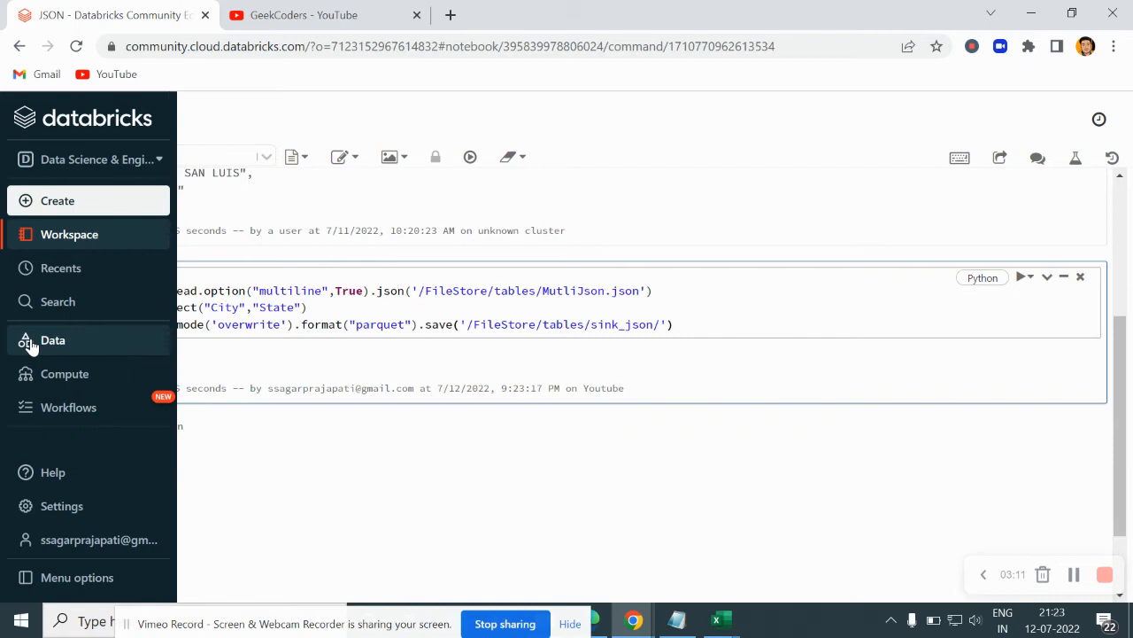
Step: From Data > Create Table > DBFS, browse FileStore > tables and open sink_json
{"action": "left_click", "coordinate": [53, 340]}
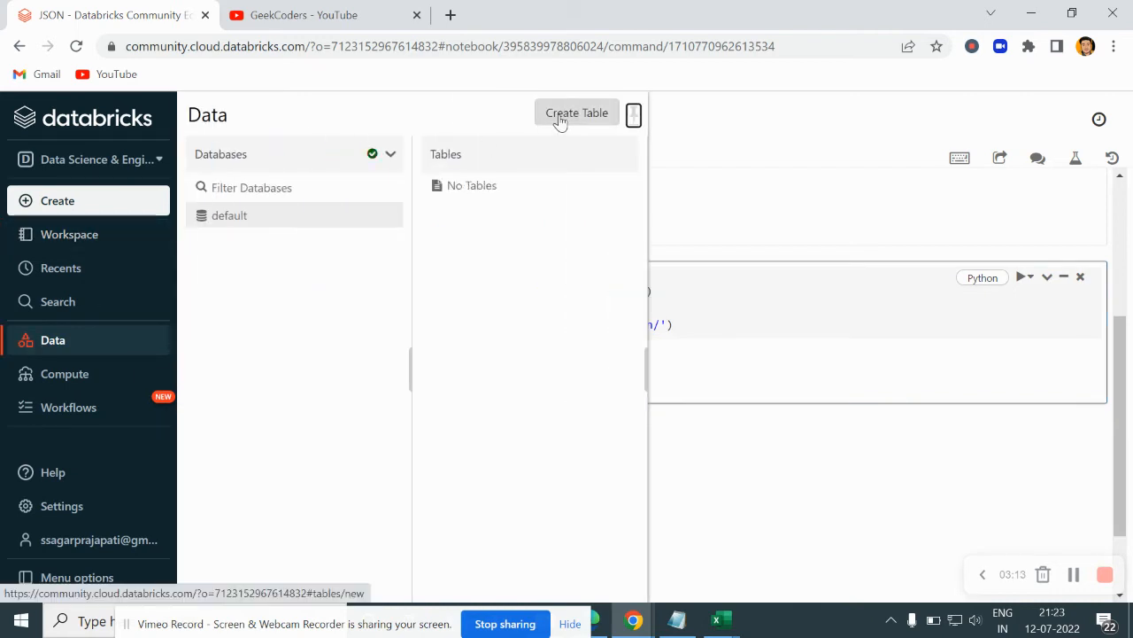
{"action": "left_click", "coordinate": [577, 113]}
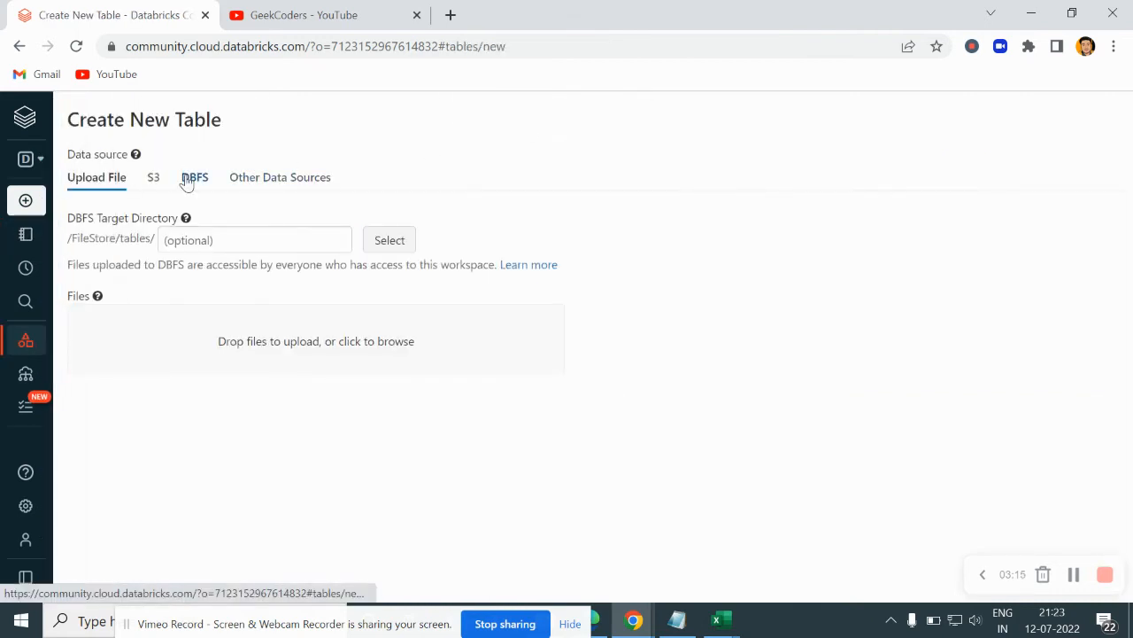
{"action": "left_click", "coordinate": [194, 177]}
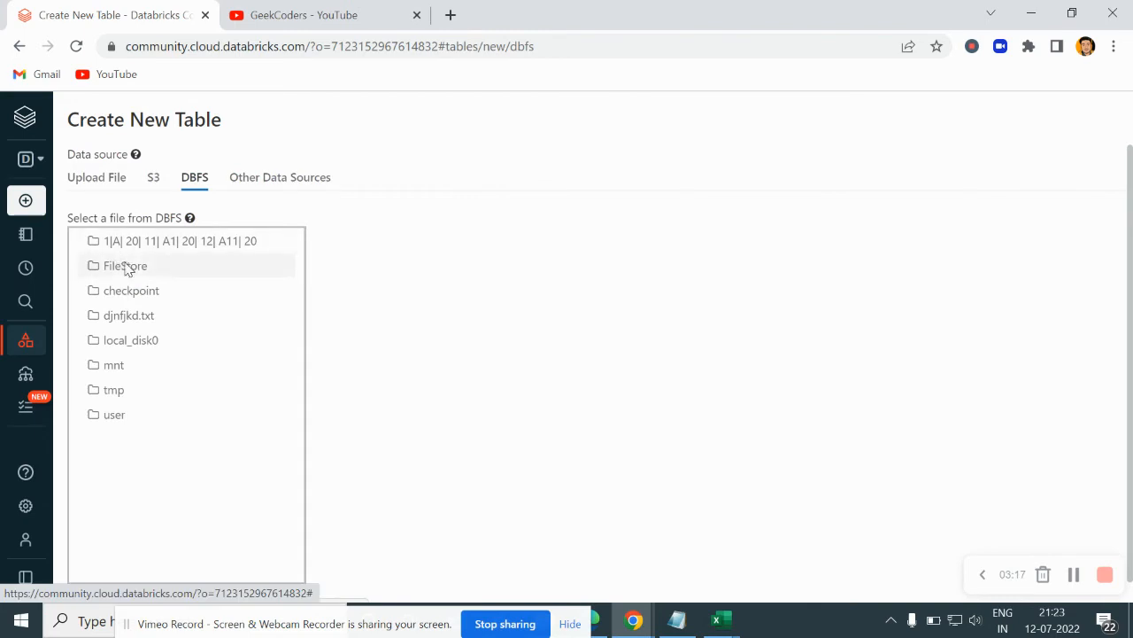
{"action": "left_click", "coordinate": [125, 264]}
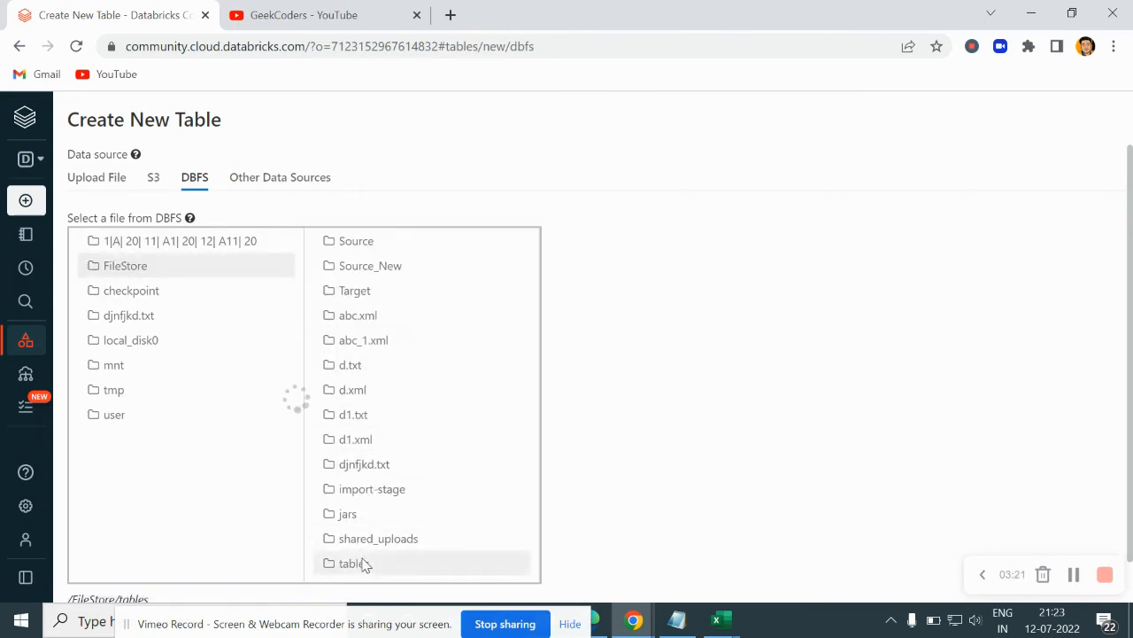
{"action": "left_click", "coordinate": [354, 562]}
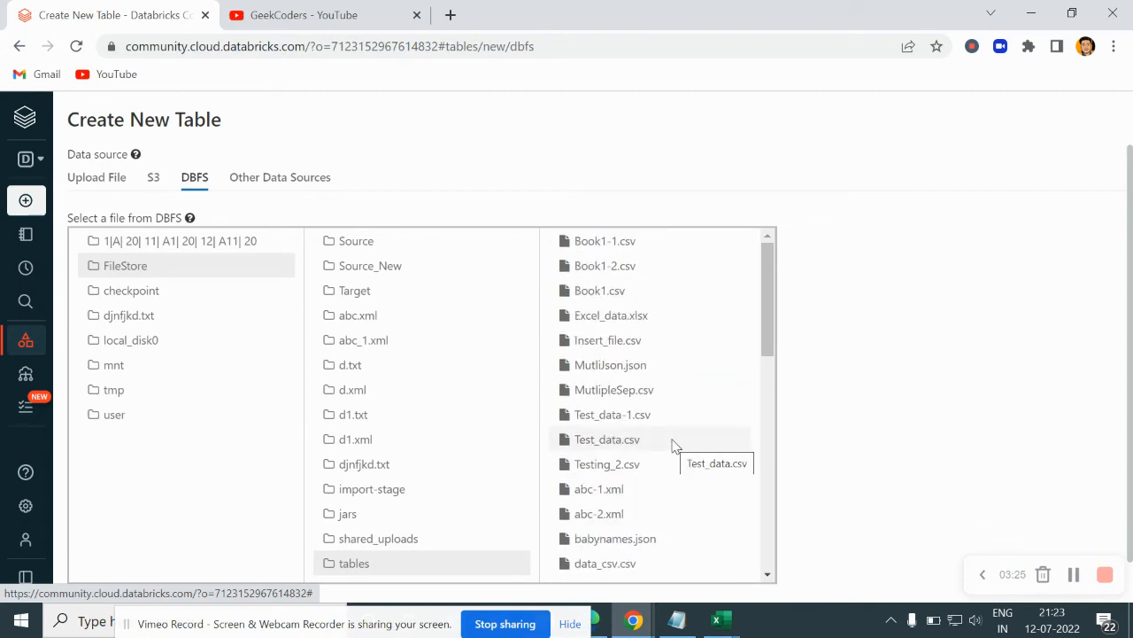
{"action": "scroll", "scroll_direction": "down", "scroll_amount": 3}
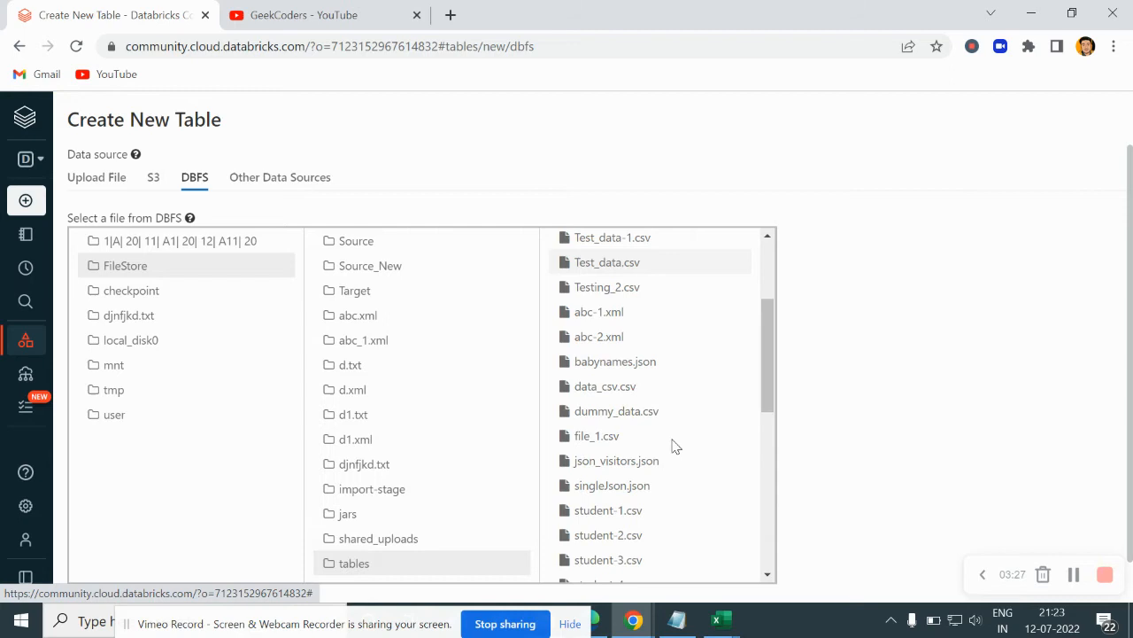
{"action": "scroll", "scroll_direction": "down", "scroll_amount": 3}
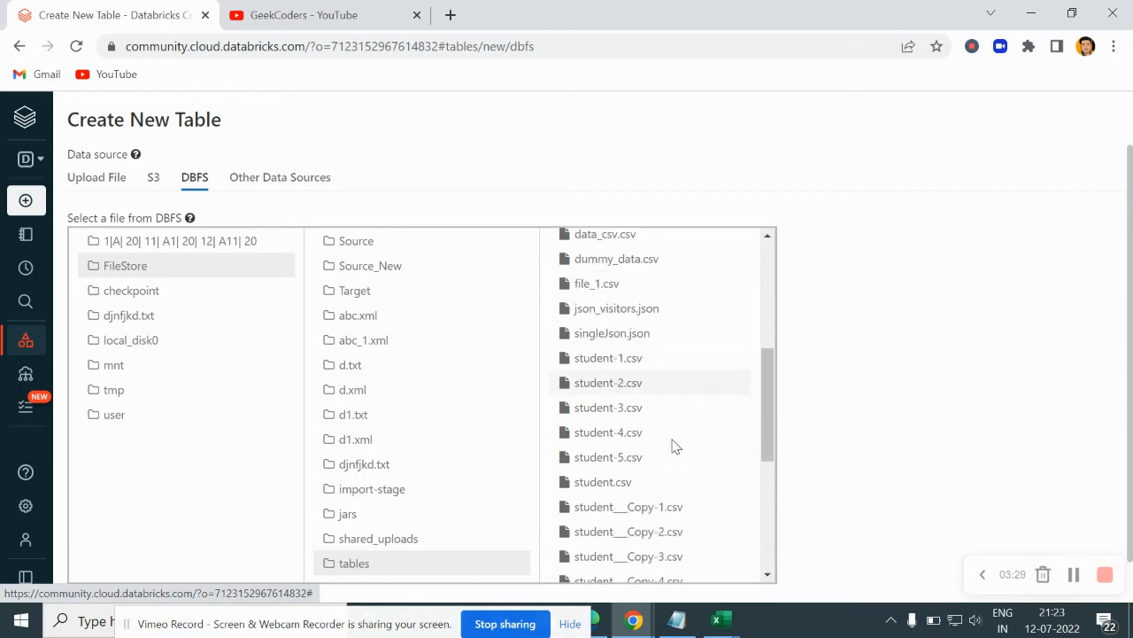
{"action": "scroll", "scroll_direction": "down", "scroll_amount": 3}
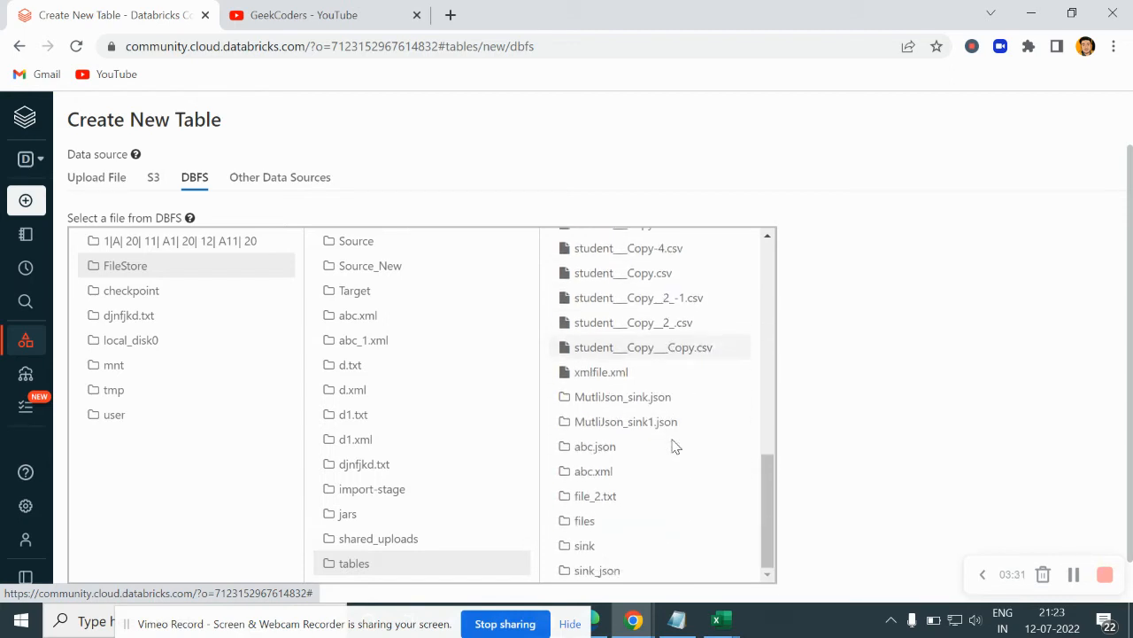
{"action": "left_click", "coordinate": [597, 525]}
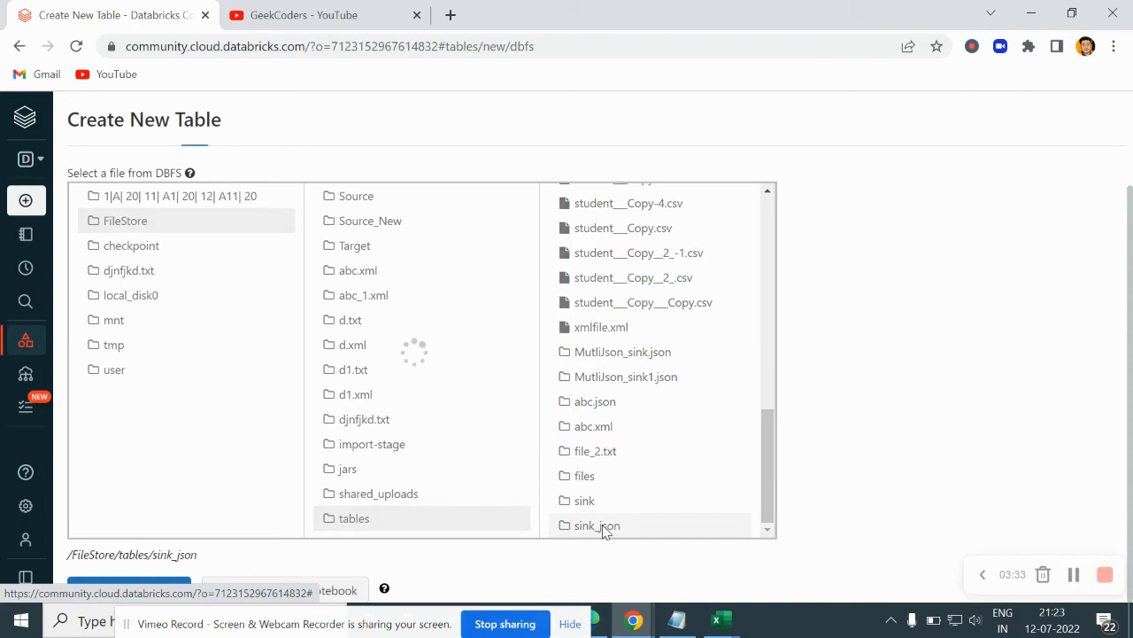
Step: List the sink_json contents: _SUCCESS, _committed, _started and part-00000
{"action": "left_click", "coordinate": [597, 525]}
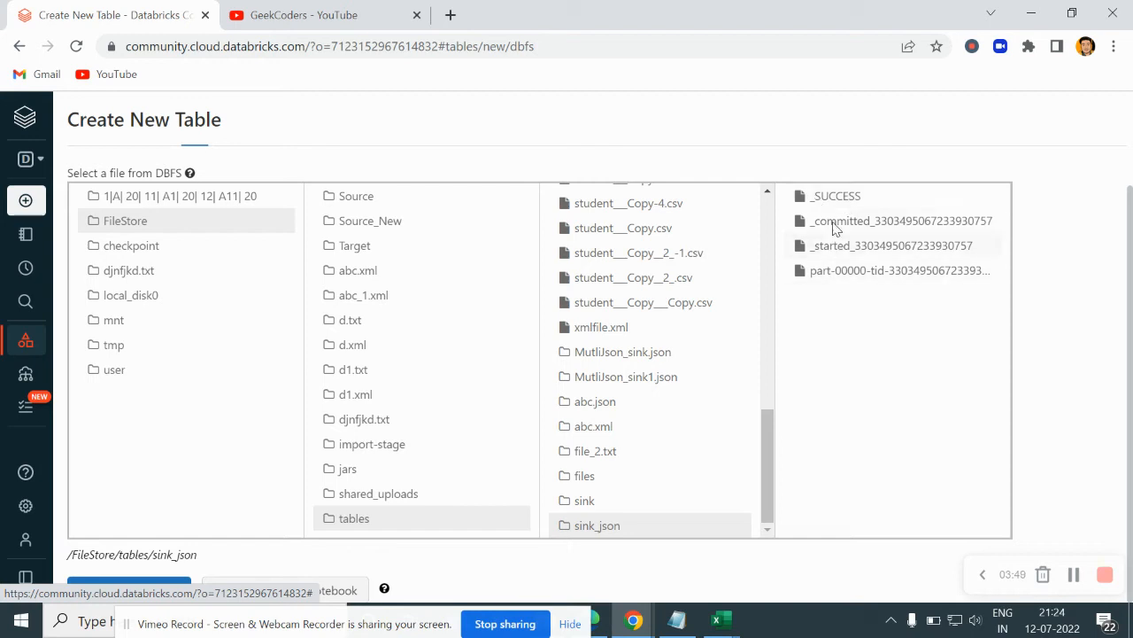
{"action": "mouse_move", "coordinate": [828, 196]}
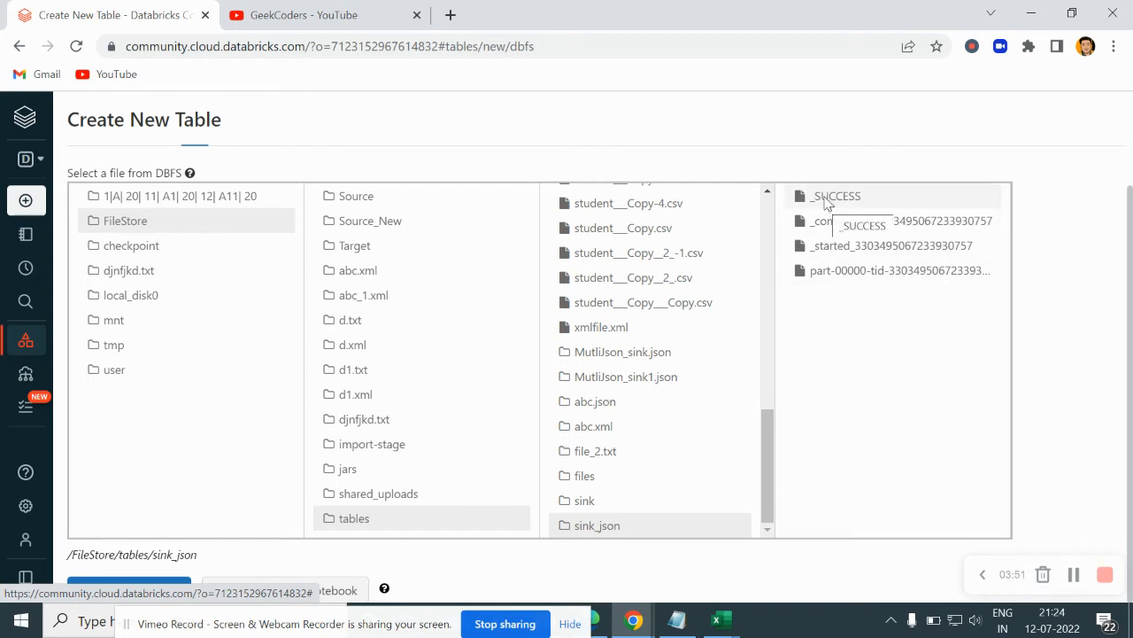
{"action": "mouse_move", "coordinate": [824, 250]}
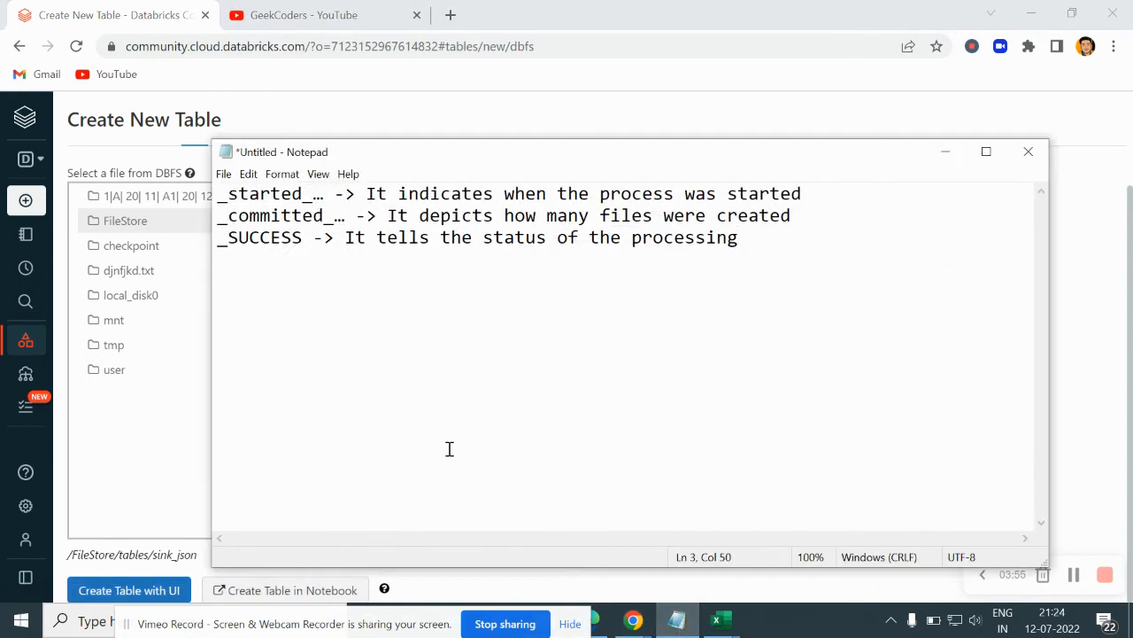
{"action": "mouse_move", "coordinate": [235, 207]}
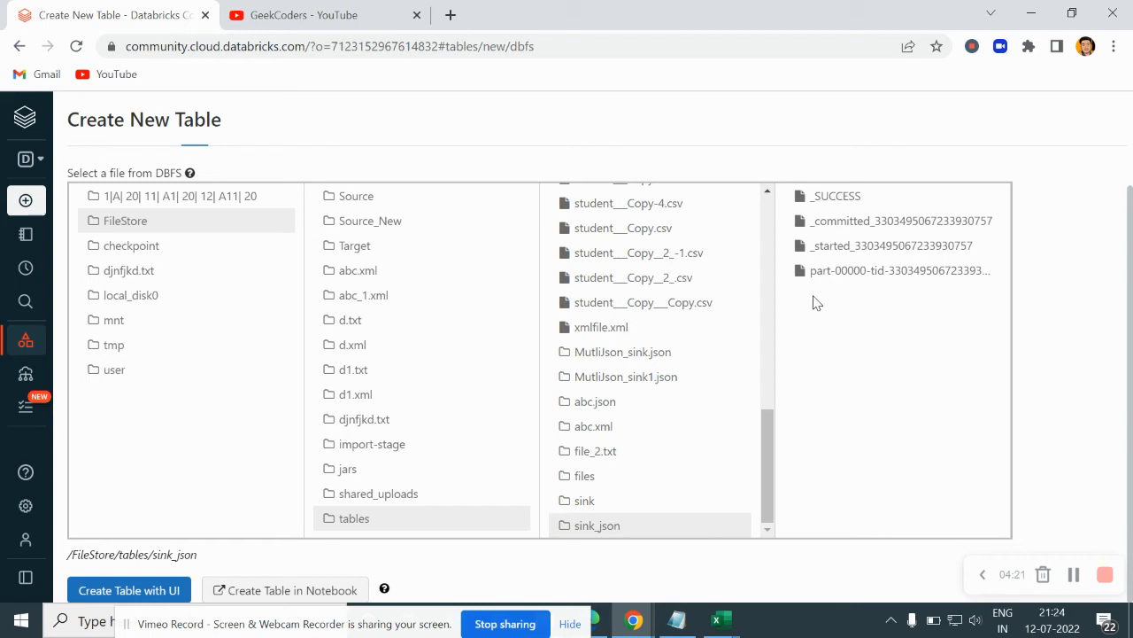
{"action": "mouse_move", "coordinate": [671, 384]}
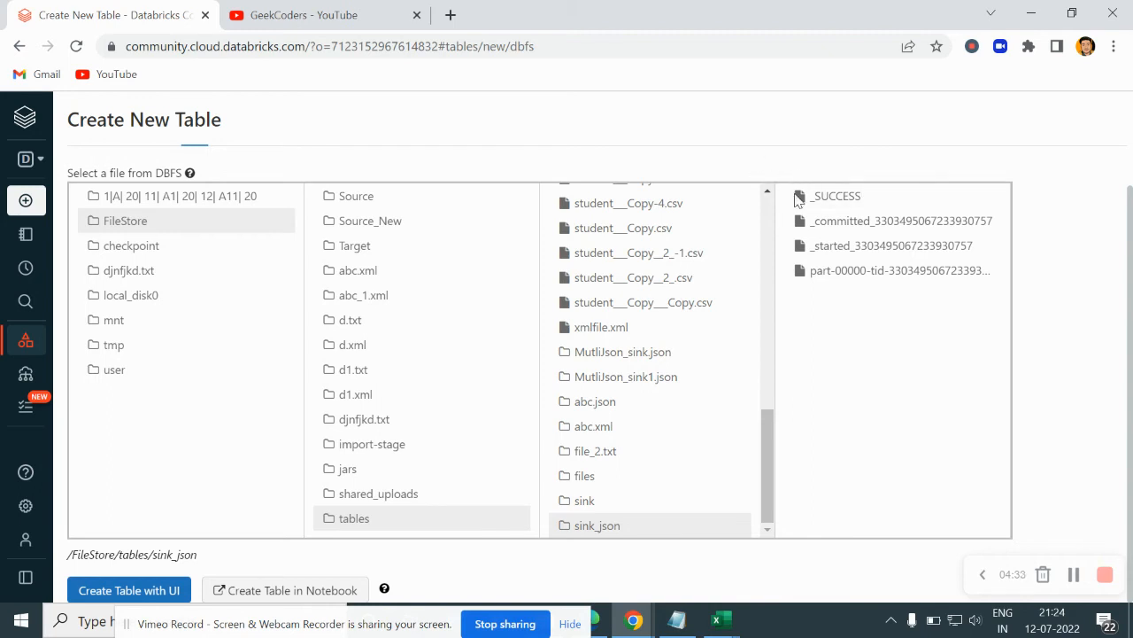
{"action": "mouse_move", "coordinate": [740, 341]}
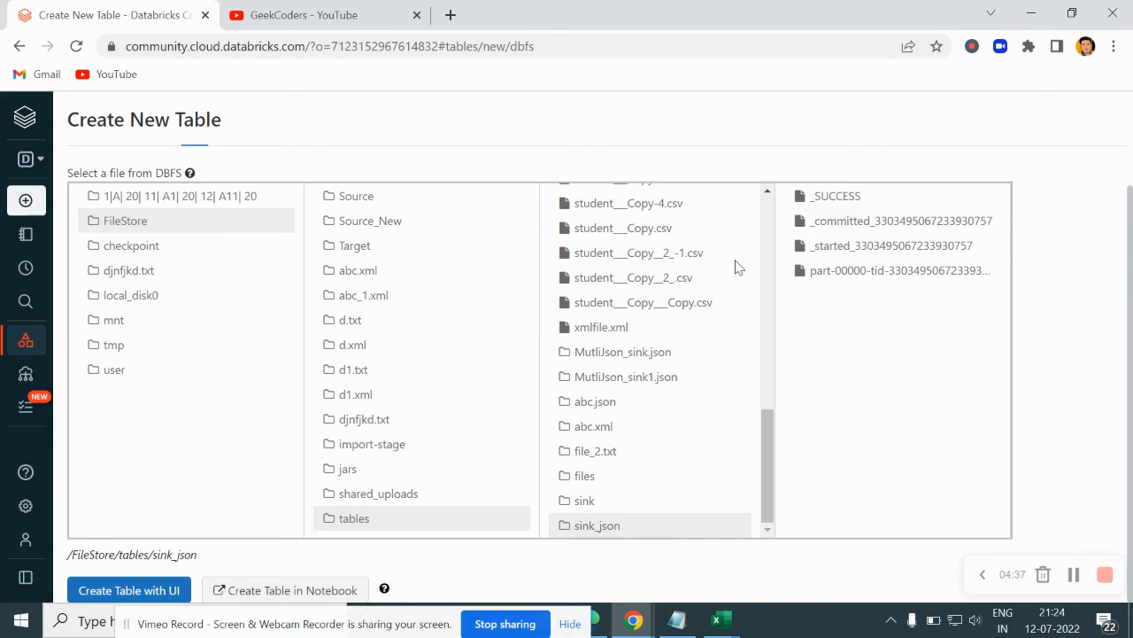
{"action": "mouse_move", "coordinate": [890, 418]}
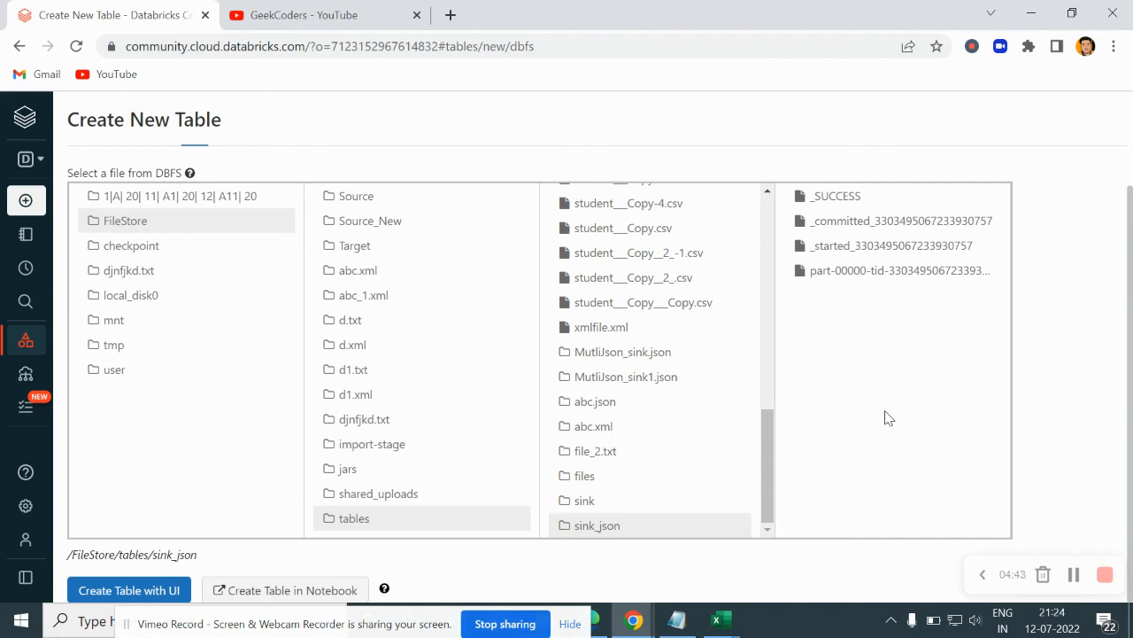
{"action": "mouse_move", "coordinate": [836, 220]}
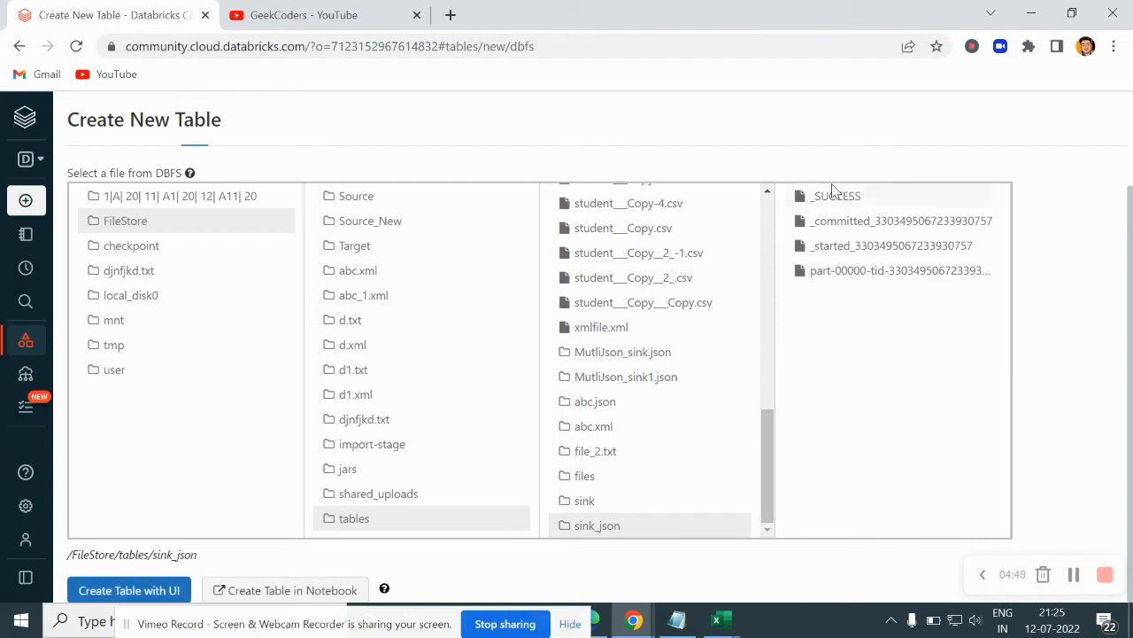
{"action": "mouse_move", "coordinate": [836, 195]}
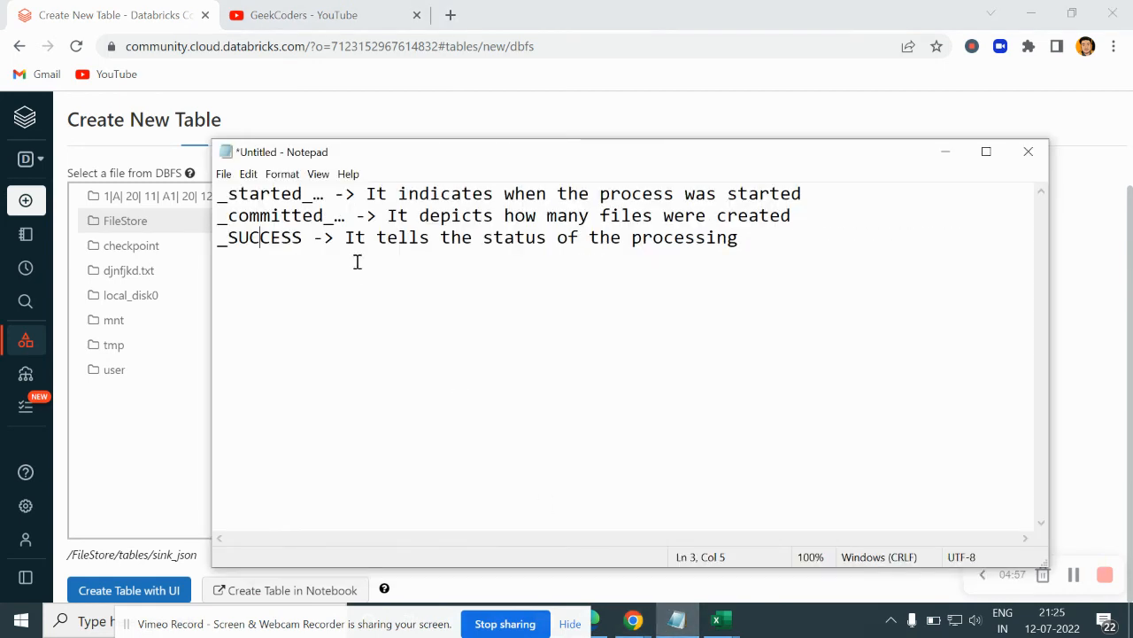
{"action": "mouse_move", "coordinate": [742, 248]}
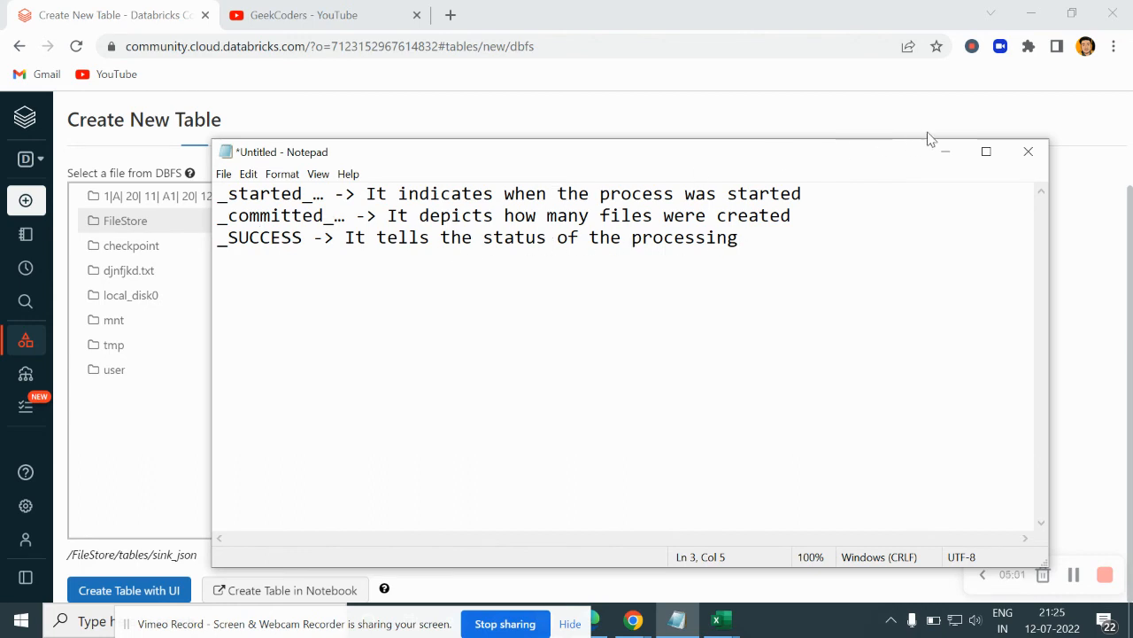
Step: Minimize the Notepad notes
{"action": "left_click", "coordinate": [20, 47]}
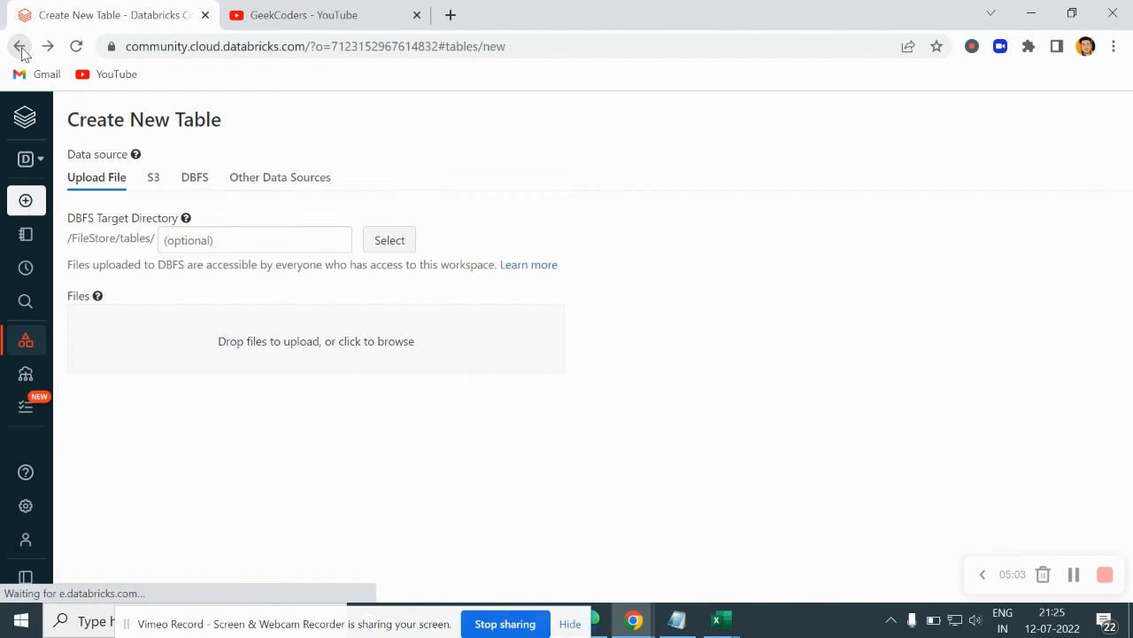
Step: Go back to the JSON notebook, select the sink_json path, and add a new cell
{"action": "left_click", "coordinate": [19, 46]}
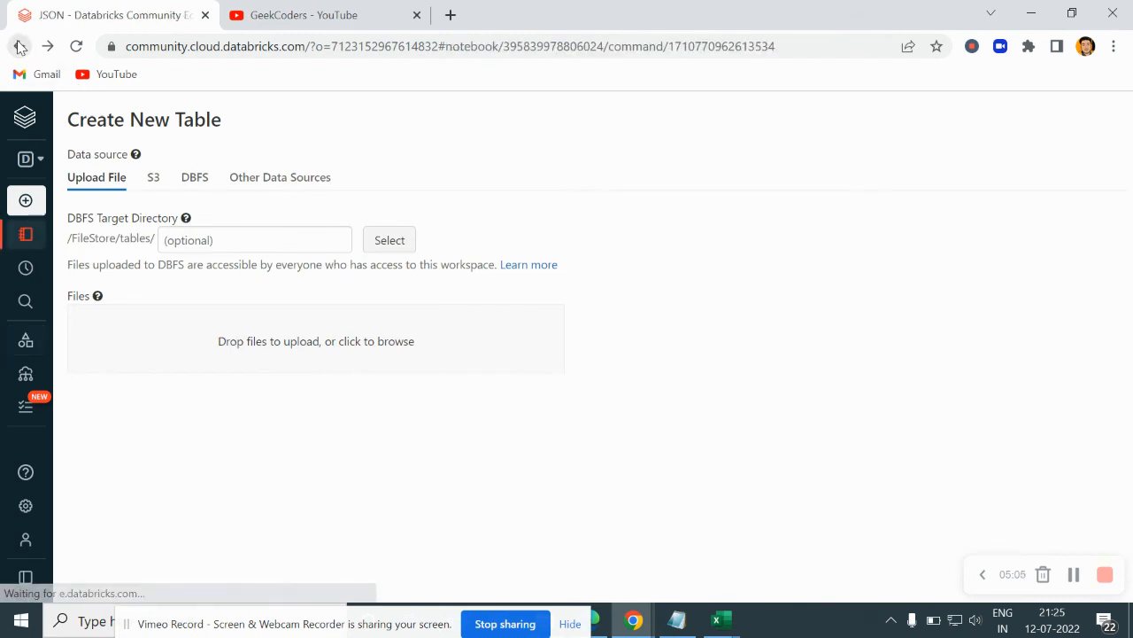
{"action": "left_click", "coordinate": [19, 46]}
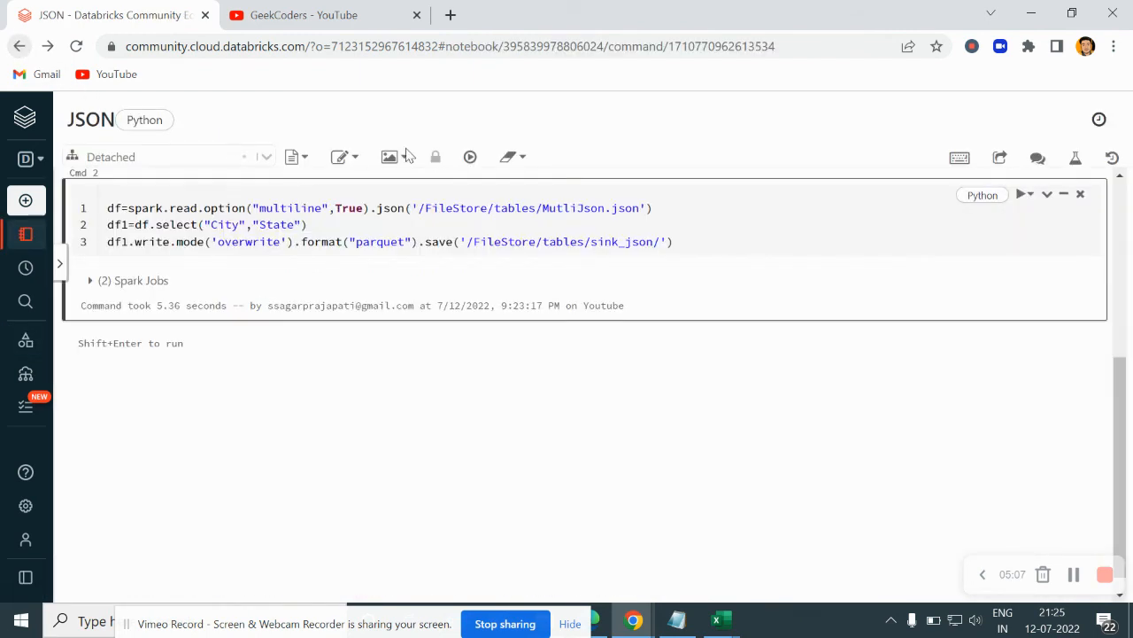
{"action": "double_click", "coordinate": [567, 242]}
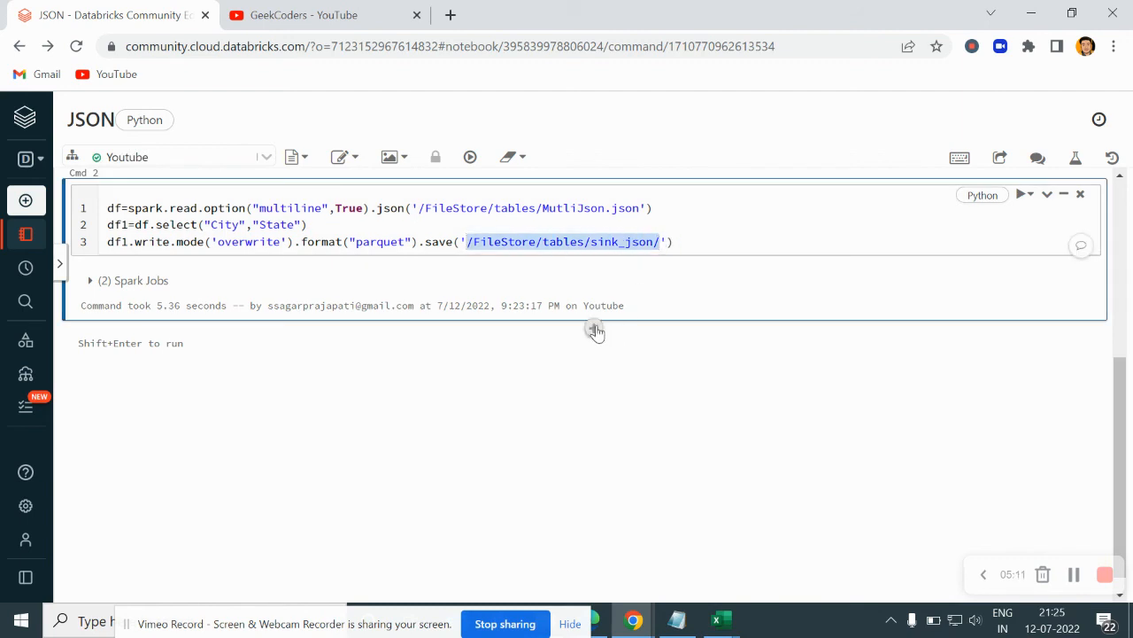
{"action": "left_click", "coordinate": [595, 330]}
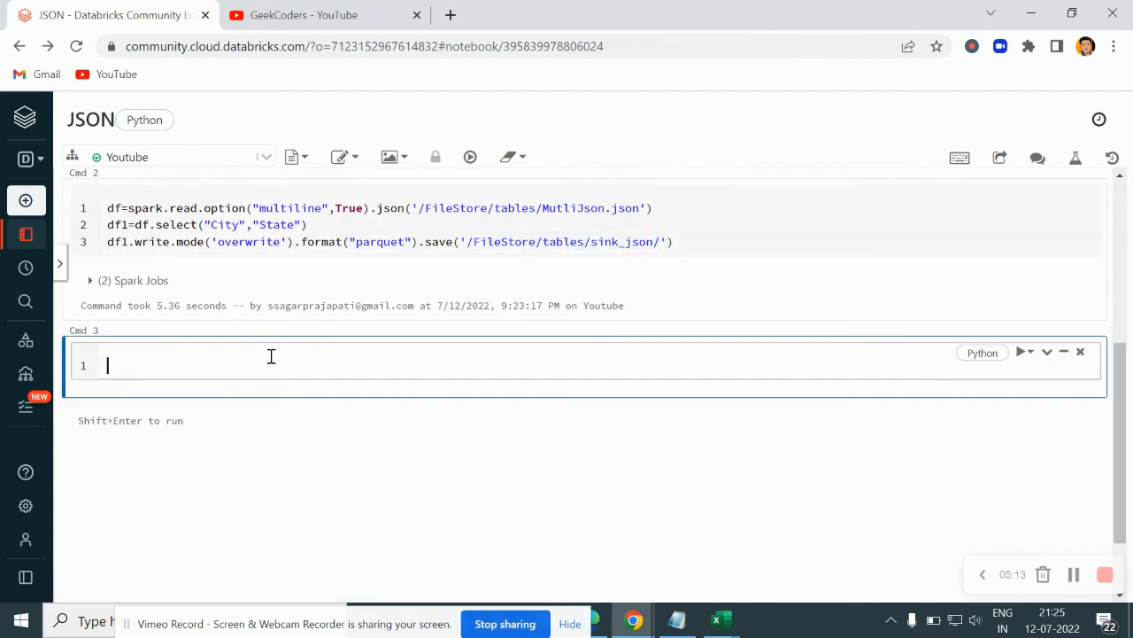
Step: Run dbutils.fs.ls('/FileStore/tables/sink_json/') in the new cell
{"action": "type", "text": "dbu"}
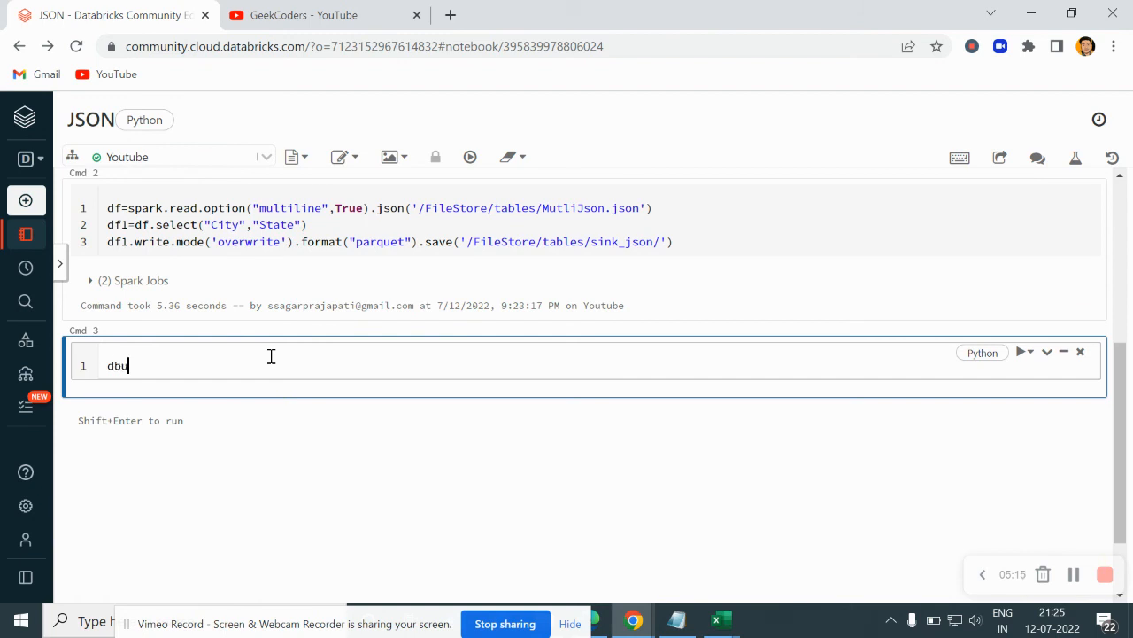
{"action": "type", "text": "tils.fs.ls"}
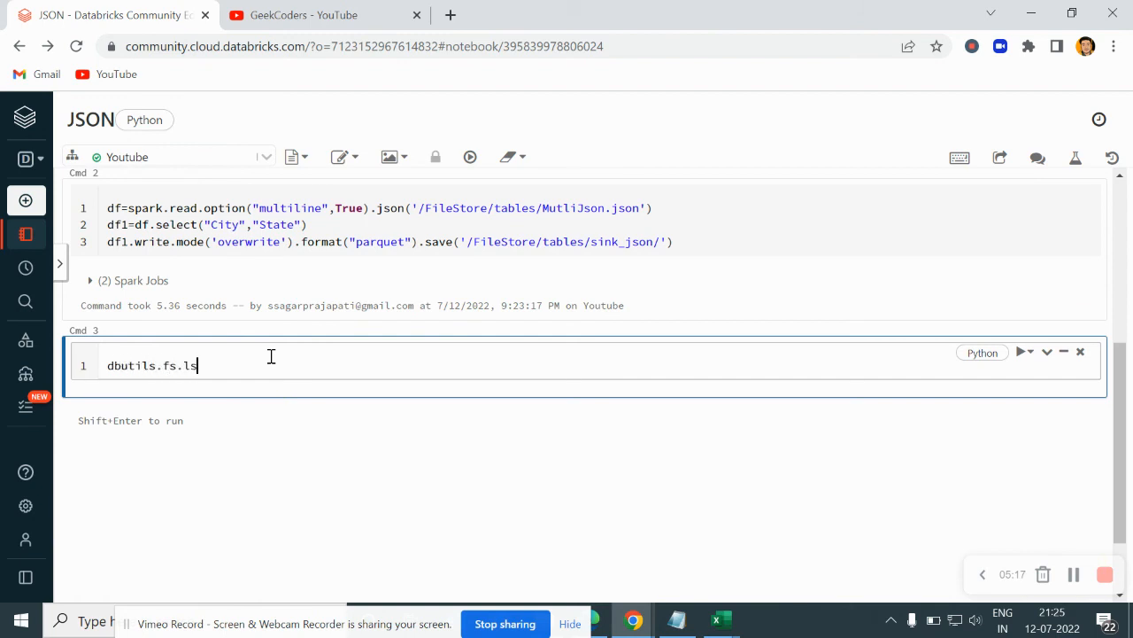
{"action": "type", "text": "('/FileStore/tables/sink_json/')"}
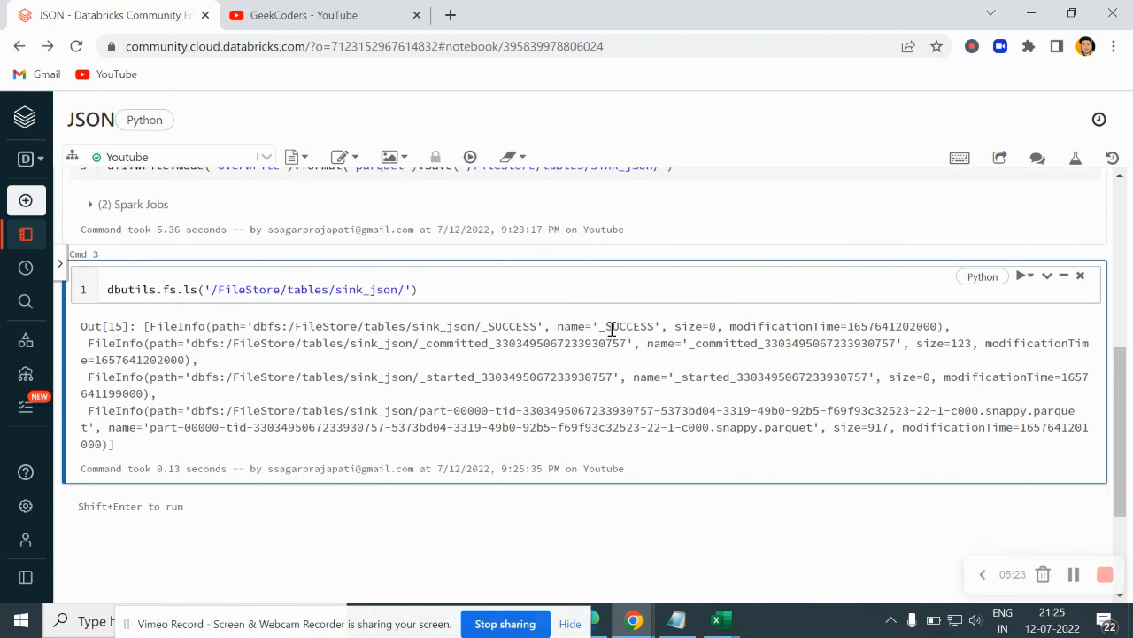
{"action": "double_click", "coordinate": [784, 326]}
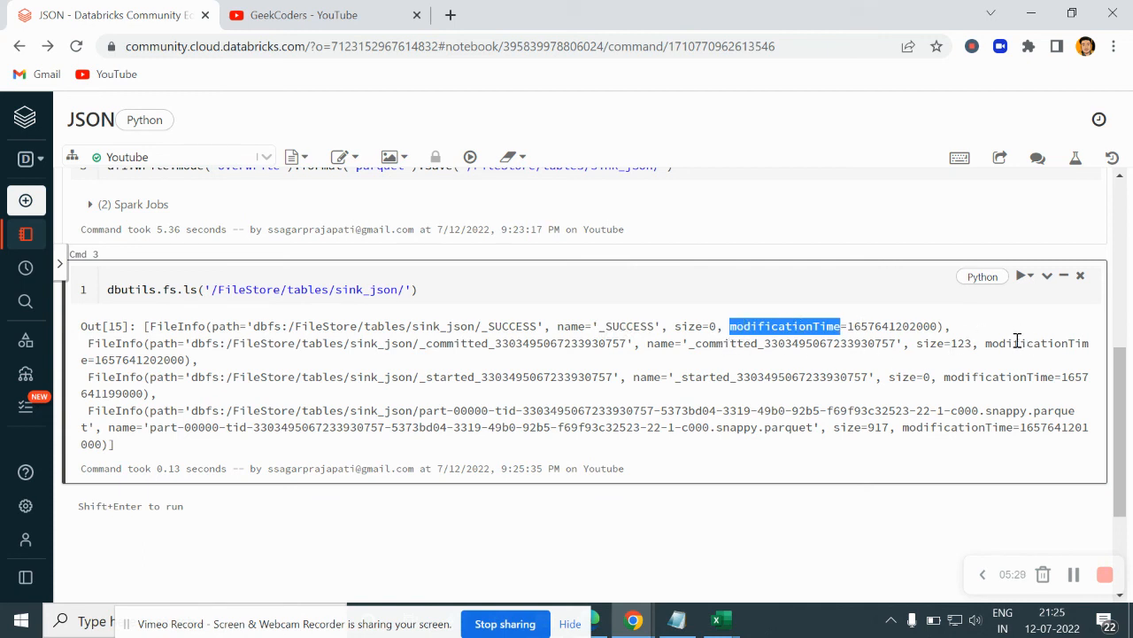
{"action": "mouse_move", "coordinate": [716, 379]}
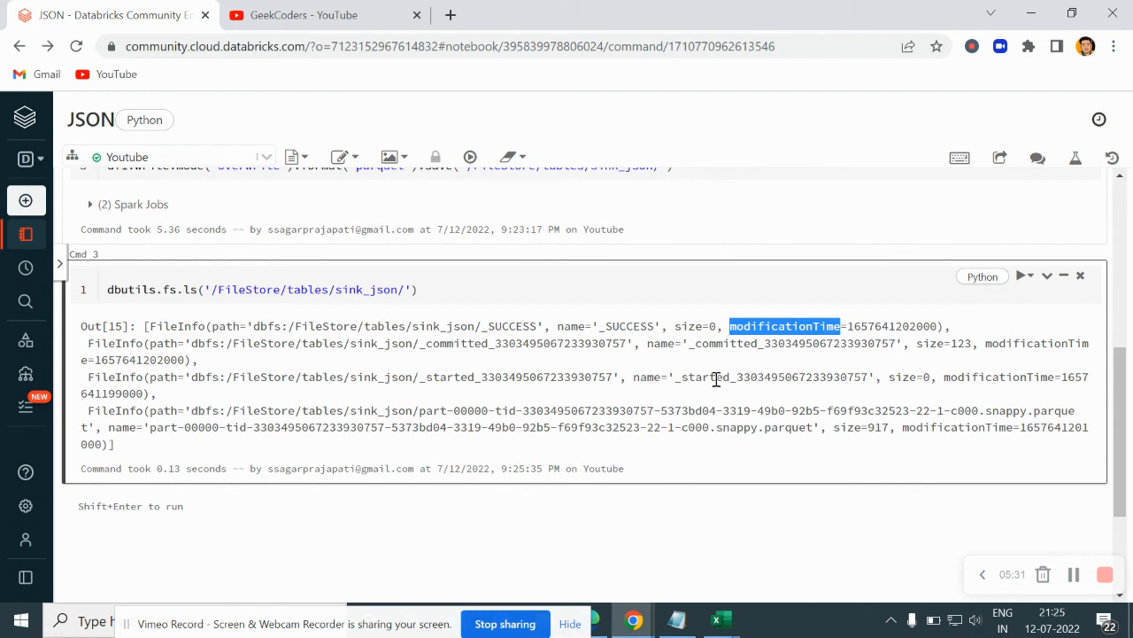
{"action": "double_click", "coordinate": [770, 376]}
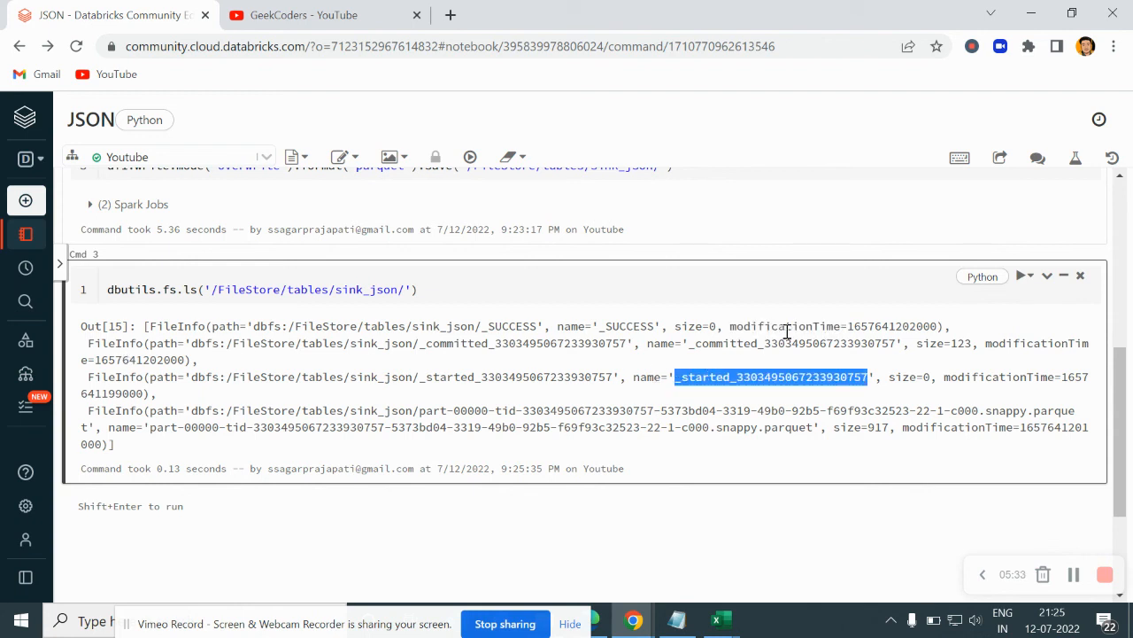
{"action": "mouse_move", "coordinate": [1002, 379]}
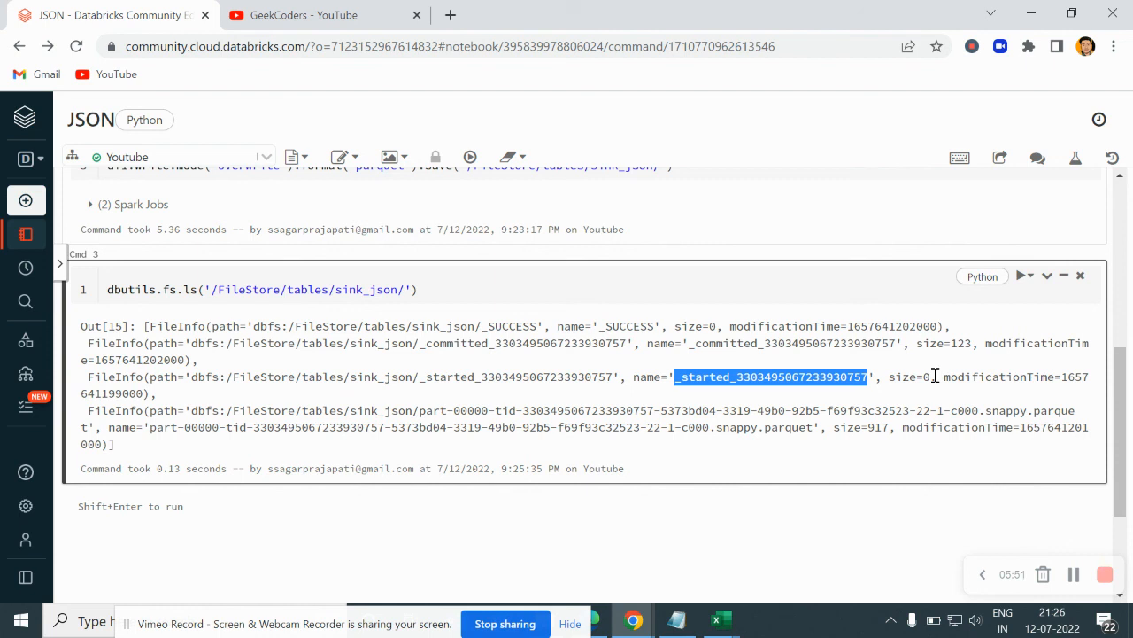
{"action": "mouse_move", "coordinate": [740, 329]}
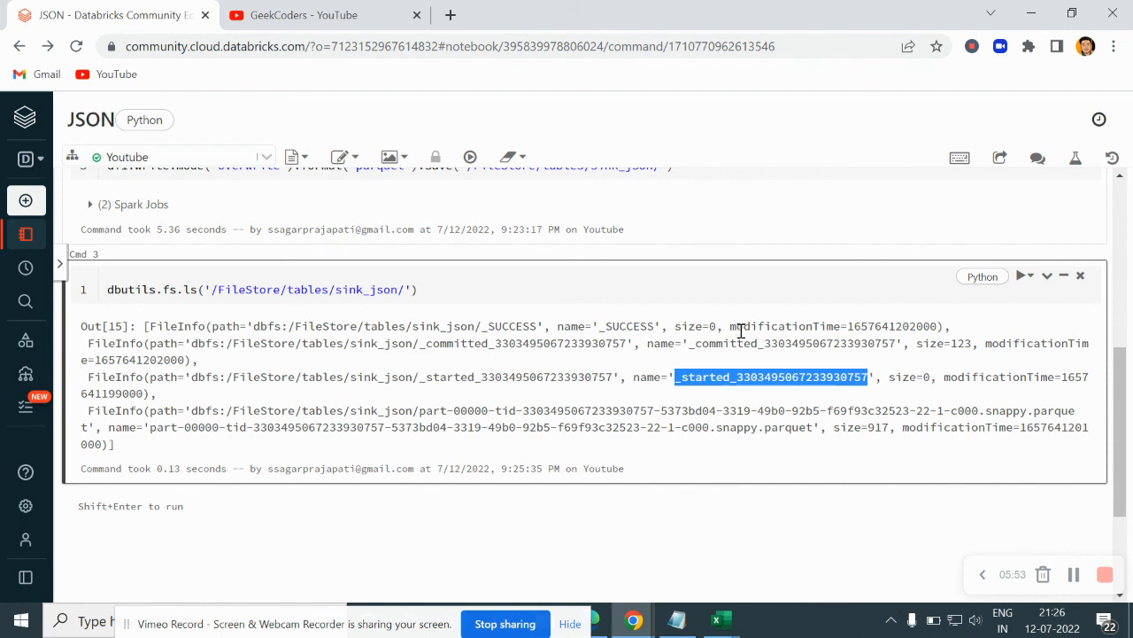
{"action": "mouse_move", "coordinate": [739, 340]}
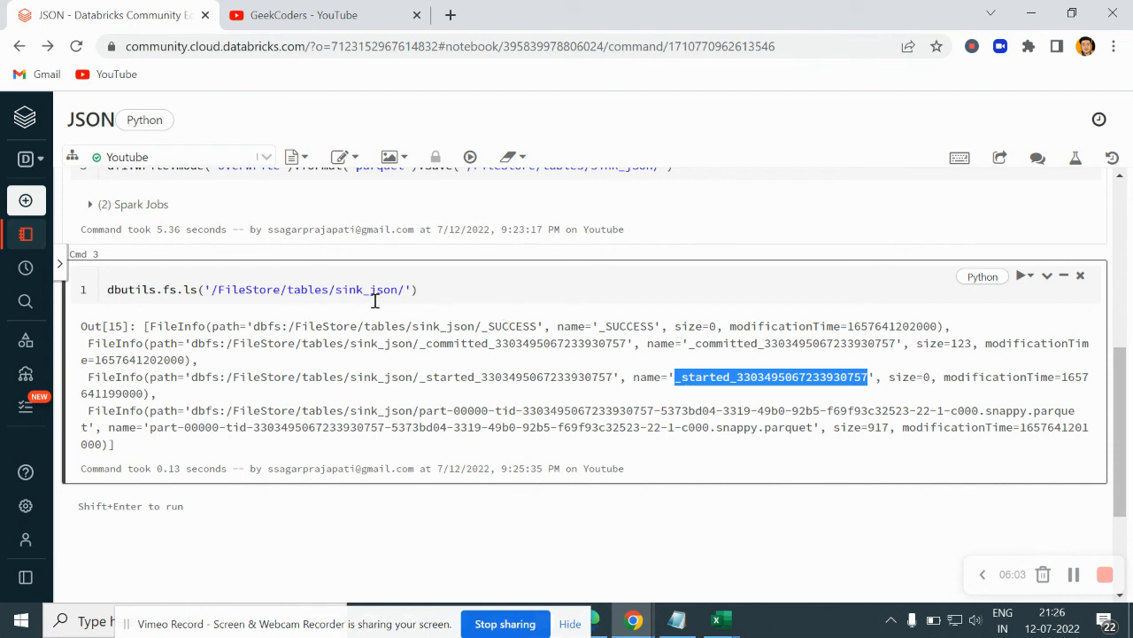
{"action": "mouse_move", "coordinate": [469, 329]}
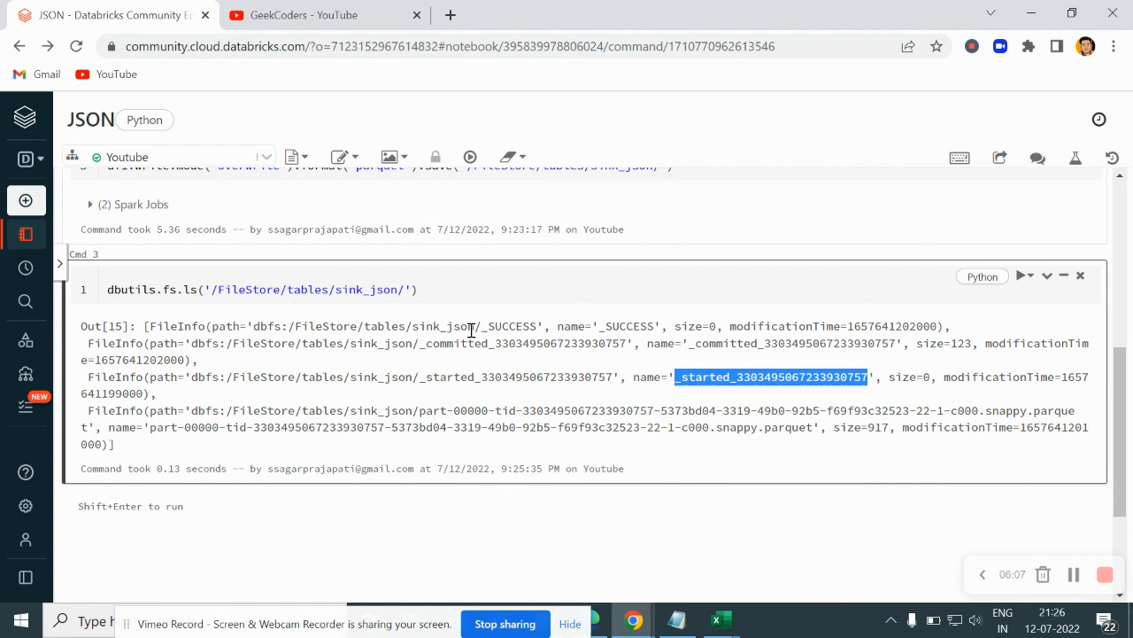
{"action": "mouse_move", "coordinate": [503, 396]}
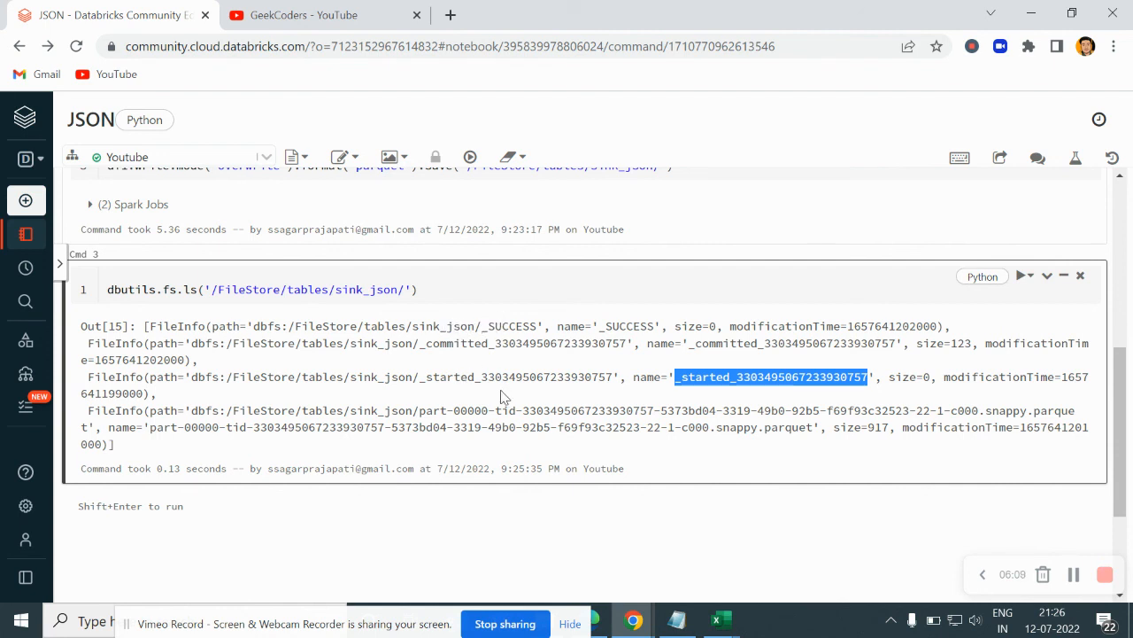